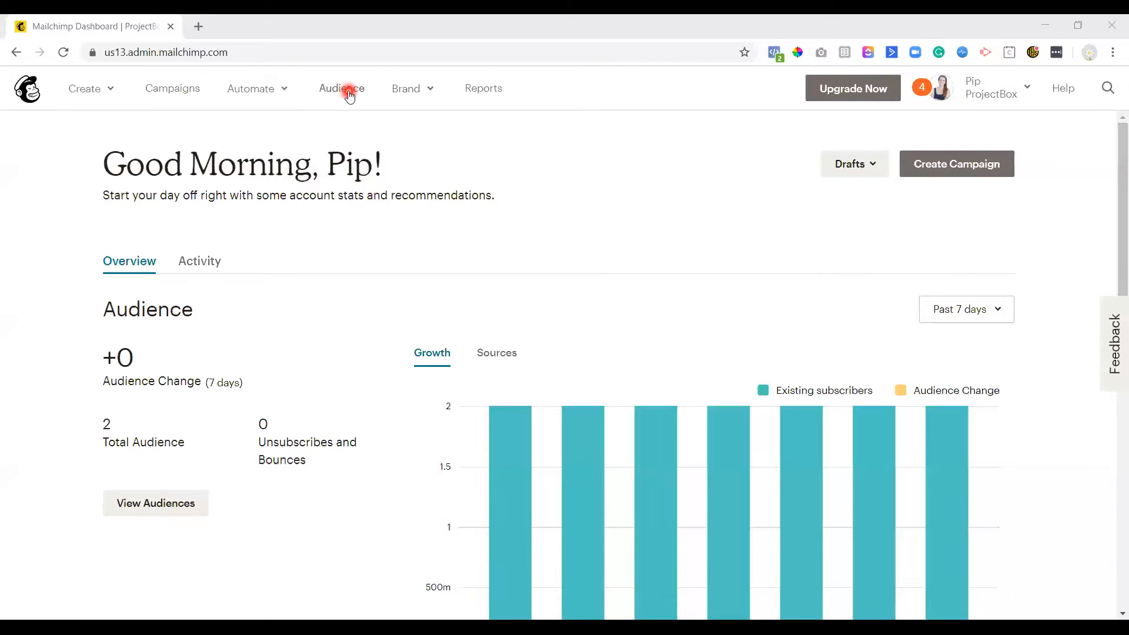
Go to Audience and view the ProjectBox contacts, listing its three subscribed contacts.
click(342, 89)
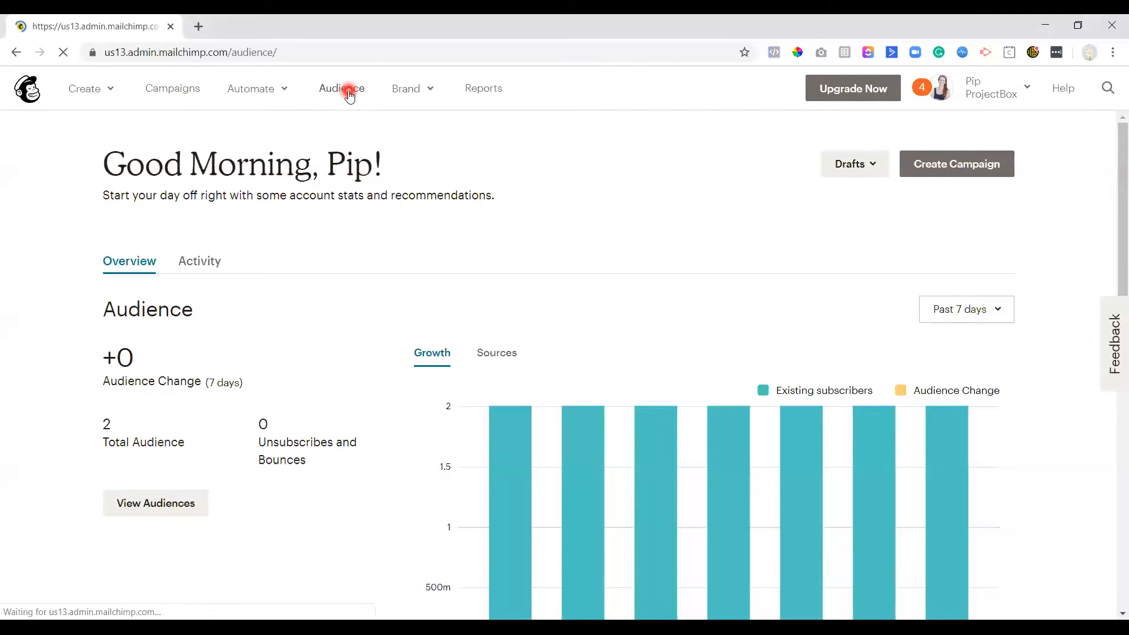
click(340, 89)
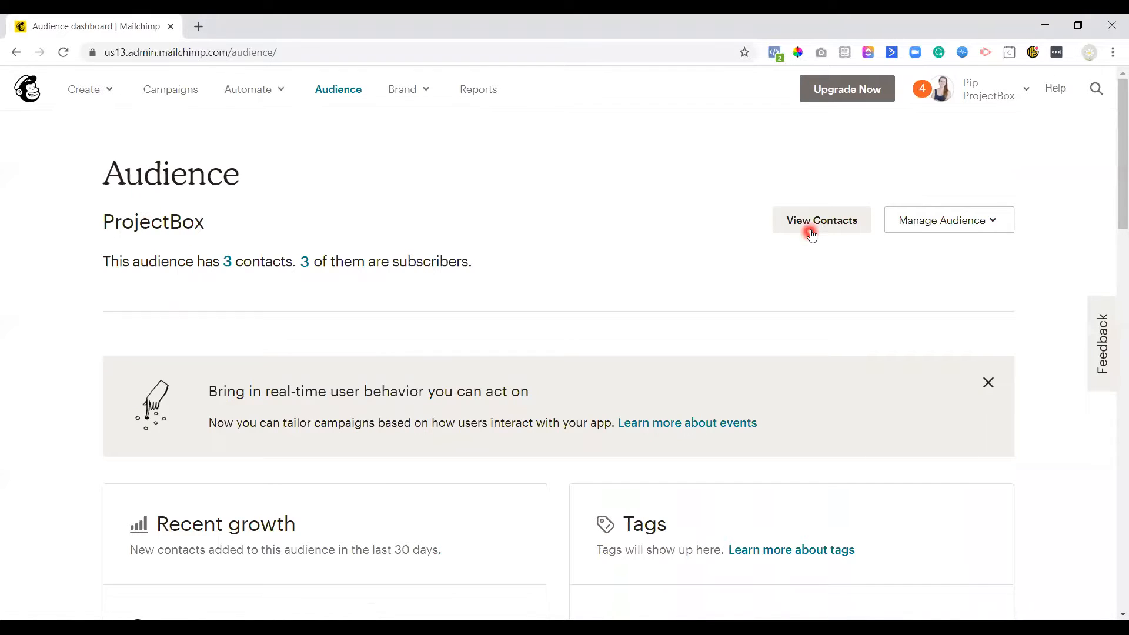
click(821, 220)
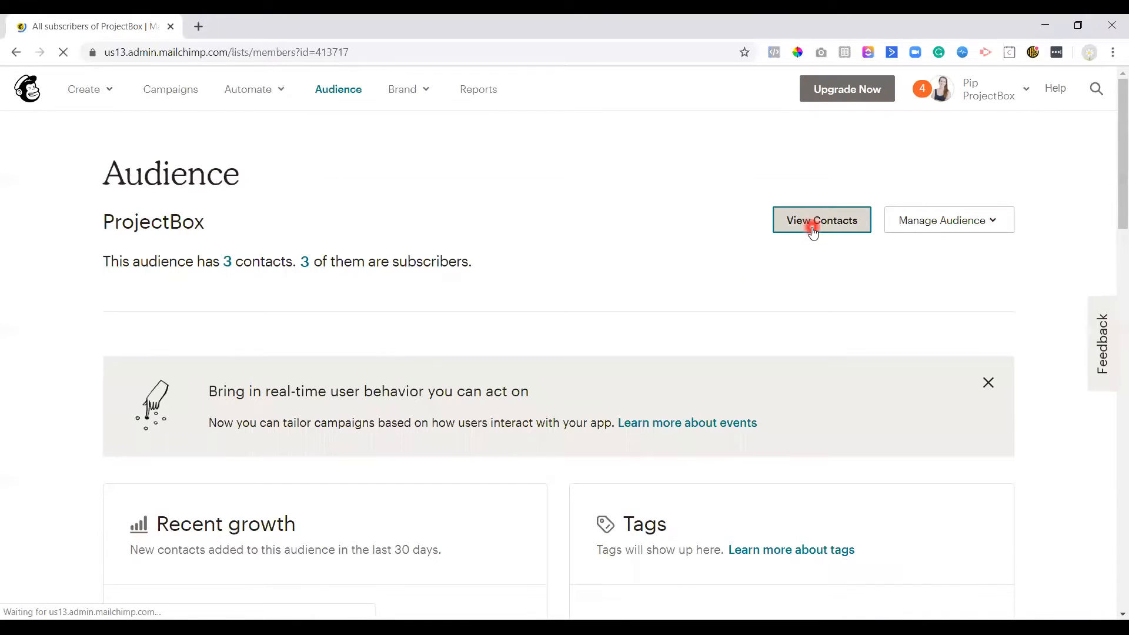
click(821, 220)
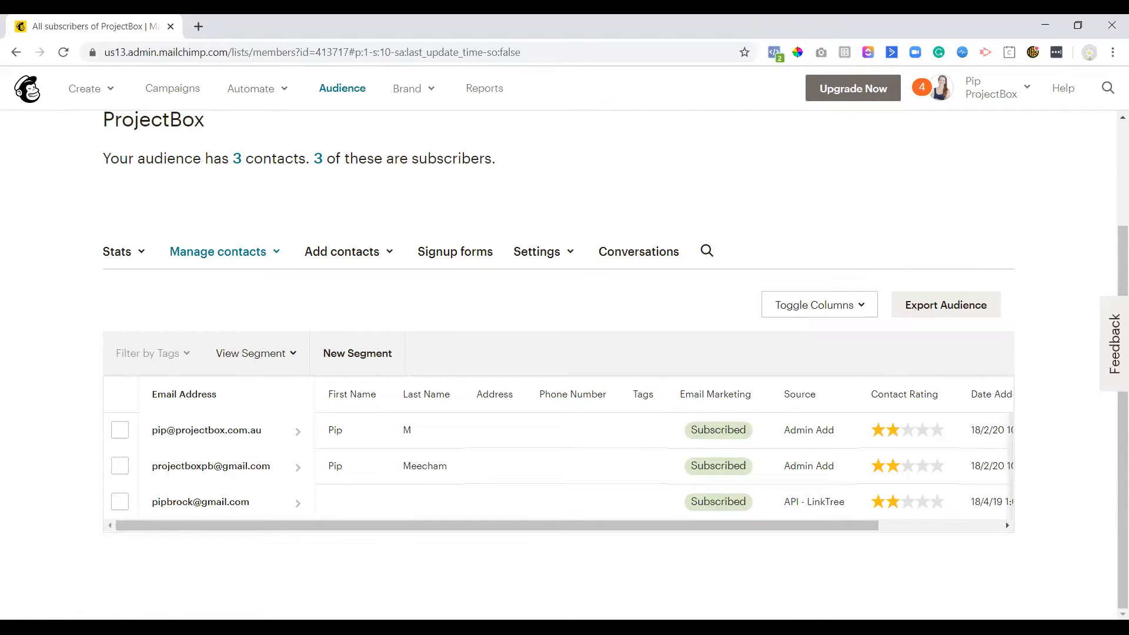
mouse_move(213, 512)
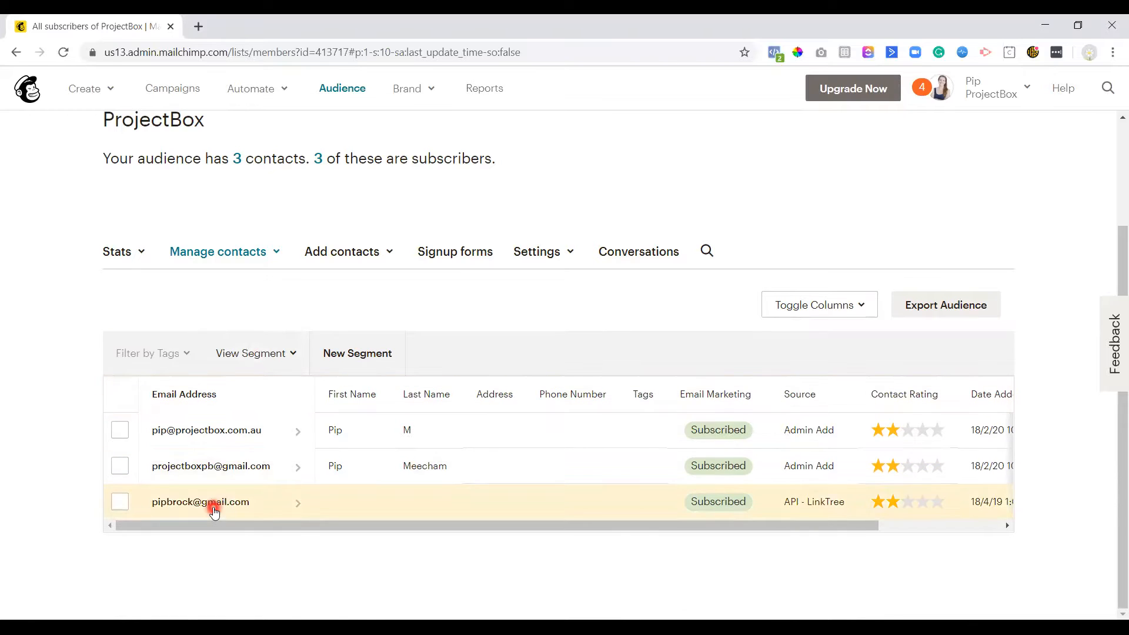
mouse_move(1113, 234)
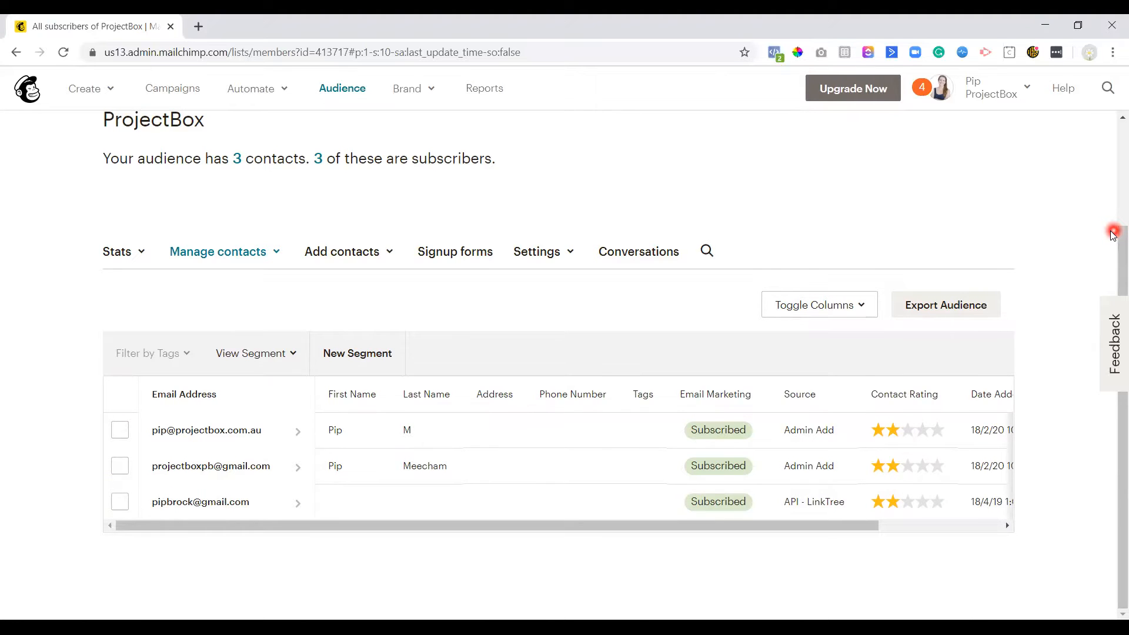
mouse_move(1014, 268)
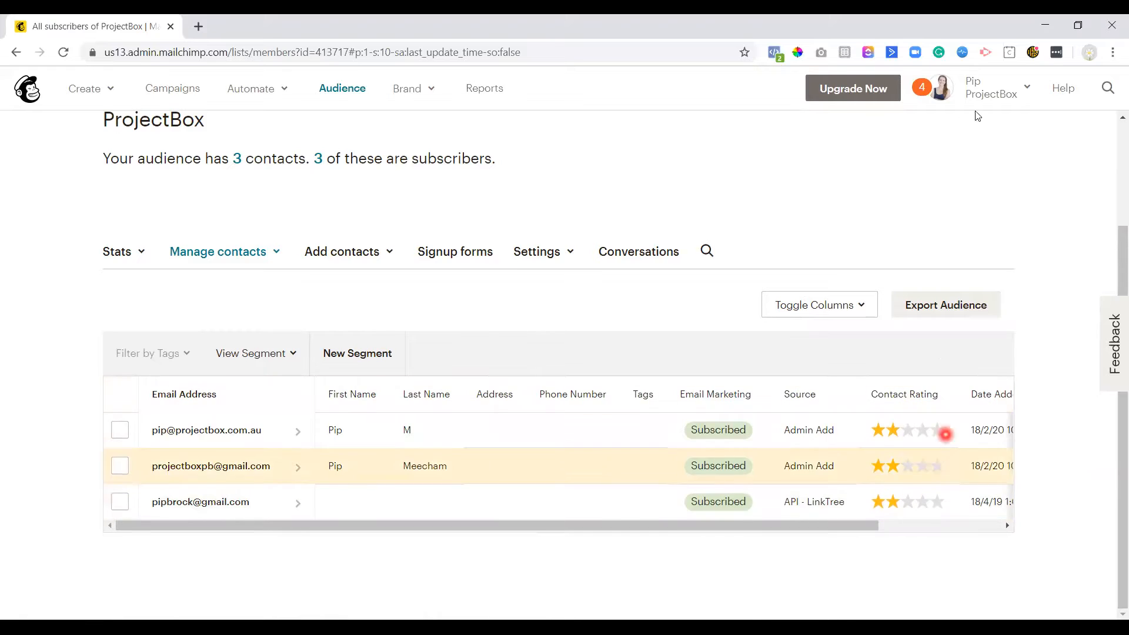
mouse_move(977, 112)
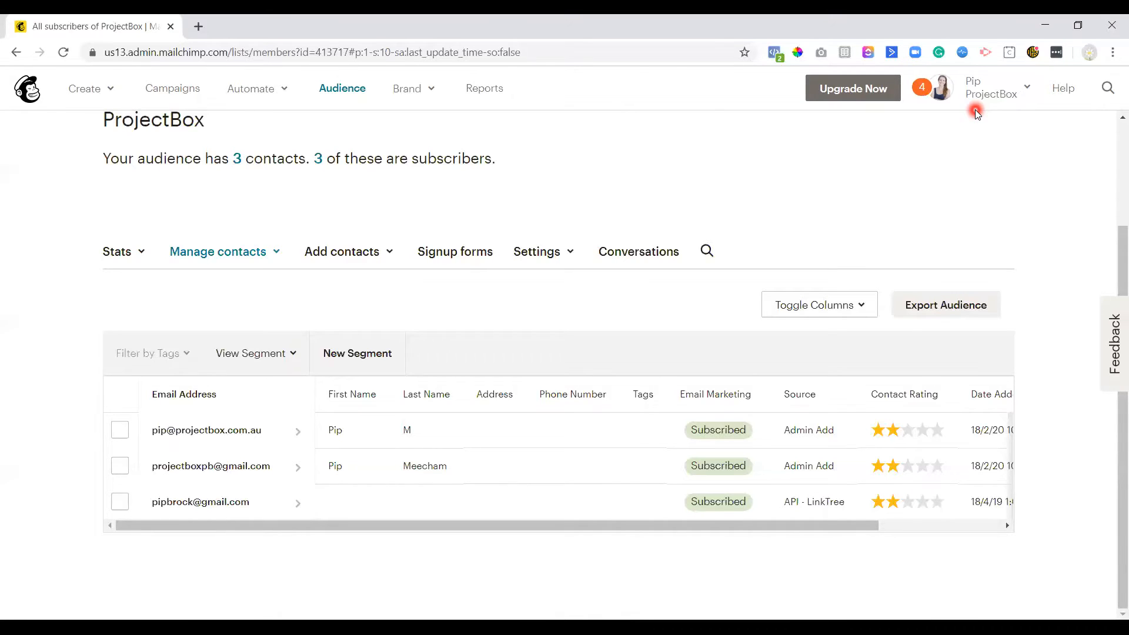
mouse_move(951, 113)
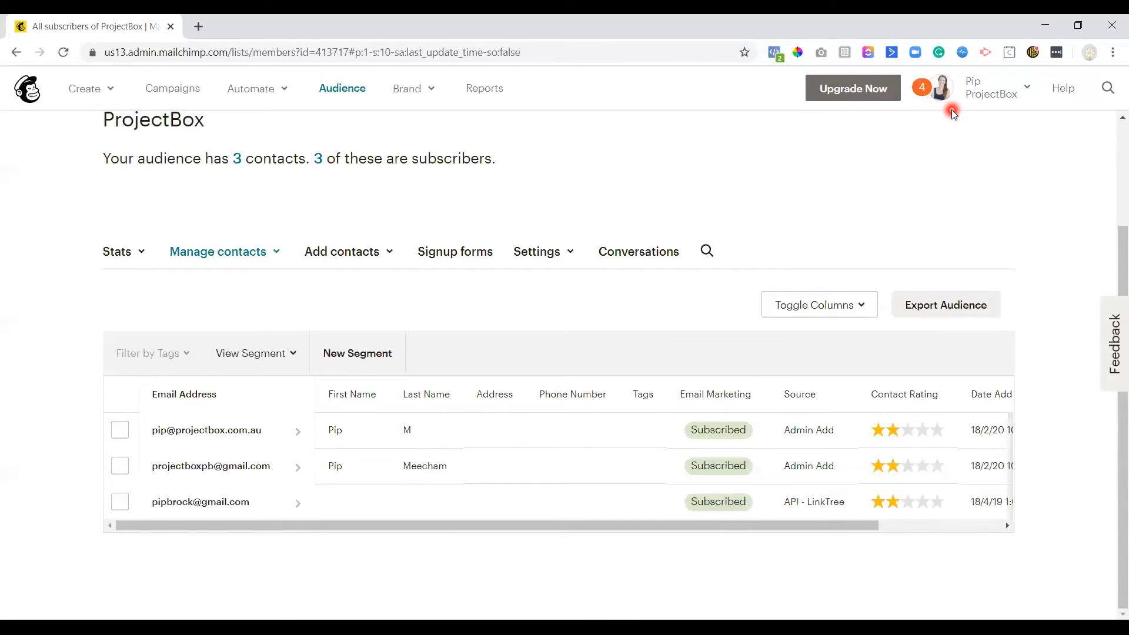
mouse_move(628, 97)
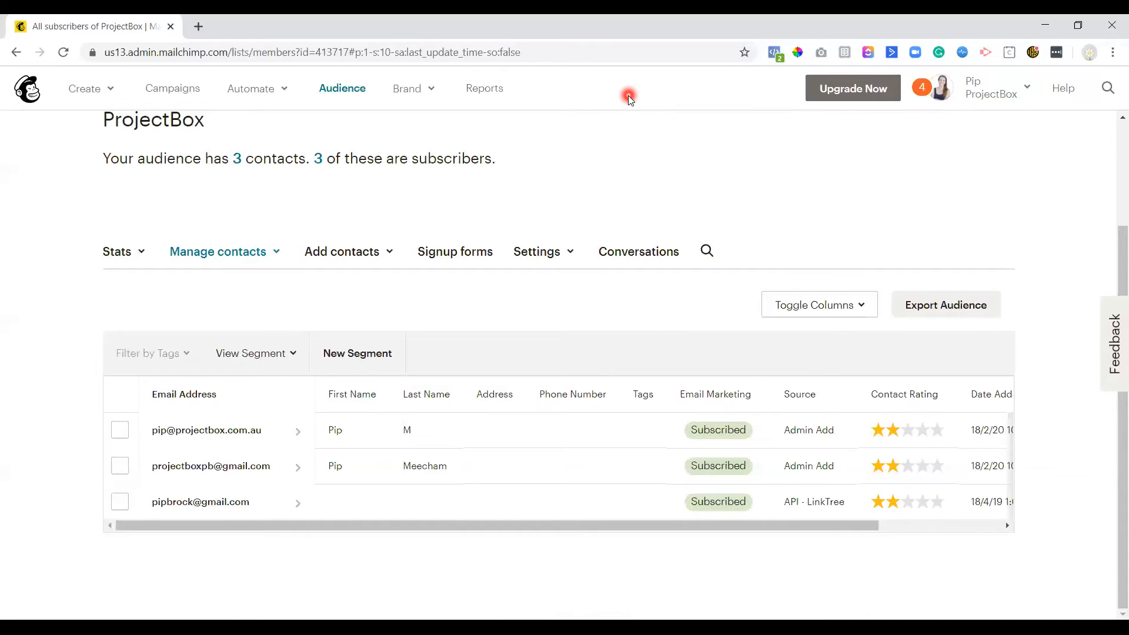
mouse_move(424, 321)
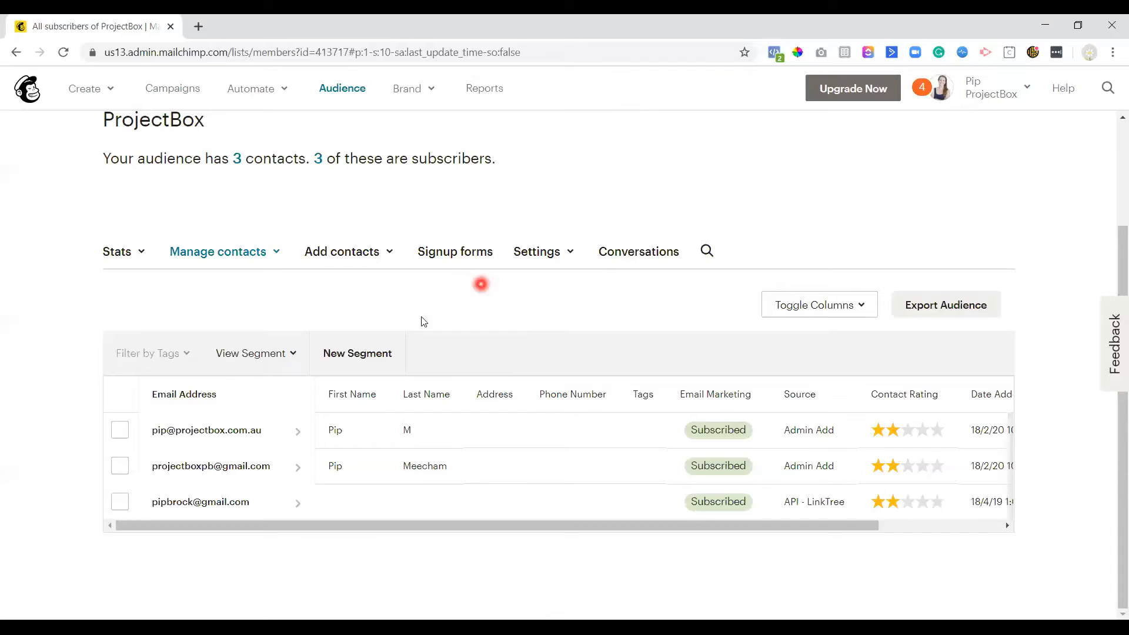
Start a New Segment for the ProjectBox audience, bringing up its conditions form.
click(358, 353)
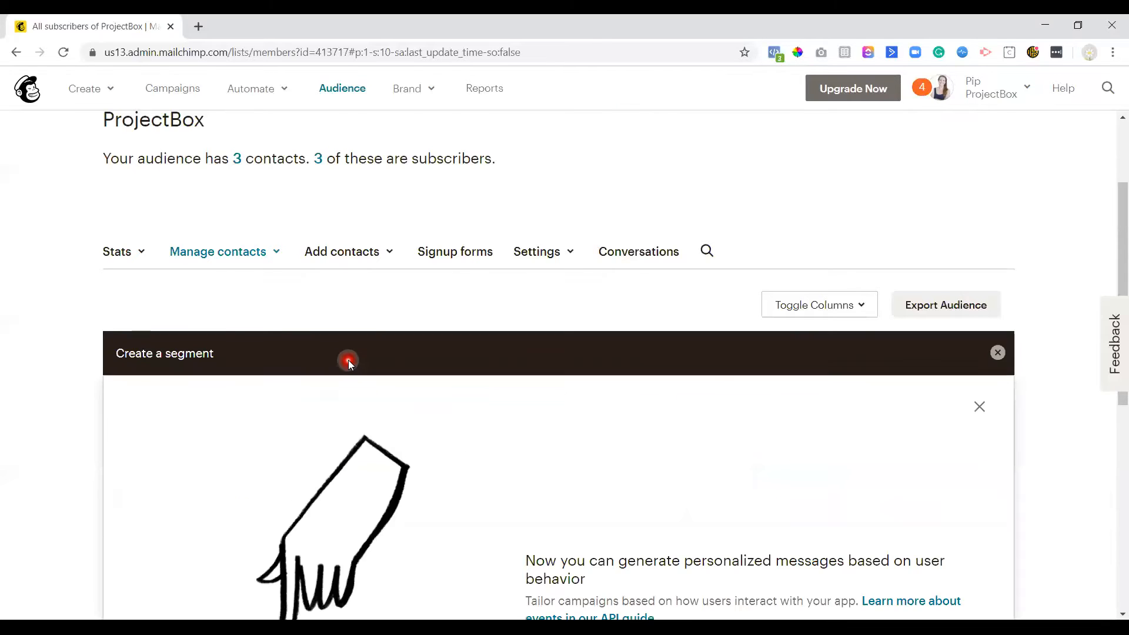
Restrict the Email Marketing Status condition to Subscribed contacts only.
scroll(down, 3)
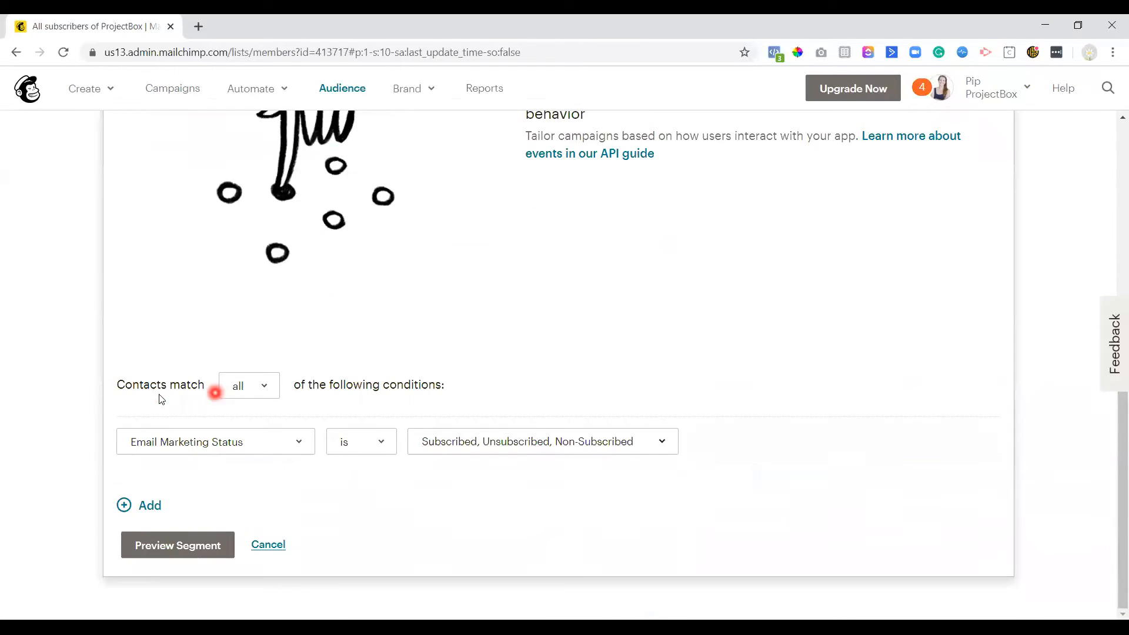
mouse_move(266, 399)
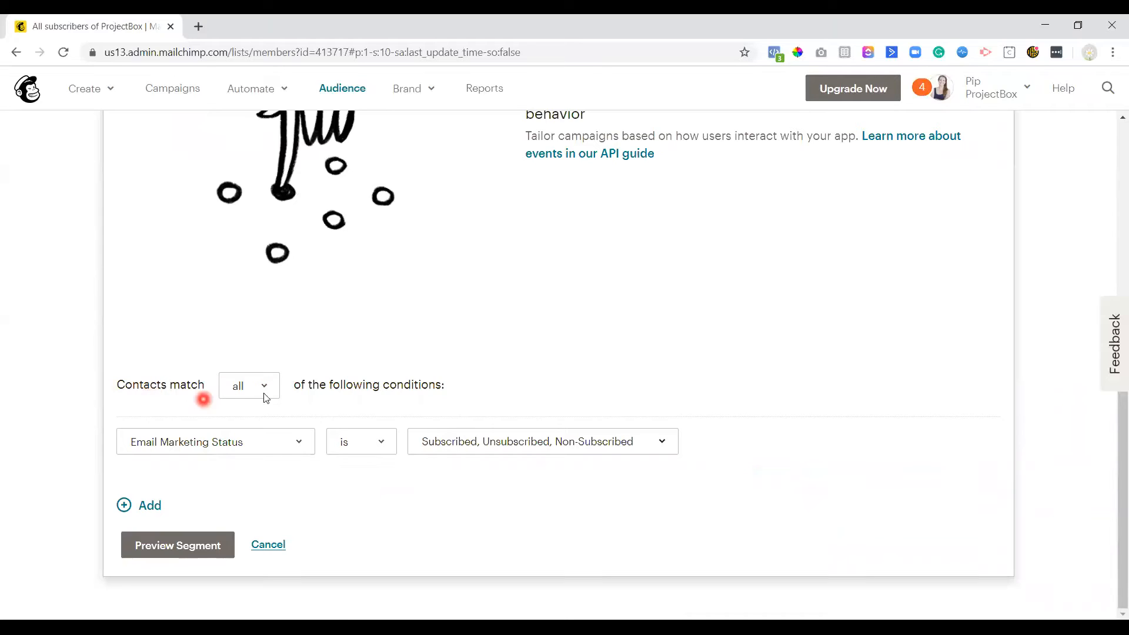
mouse_move(151, 447)
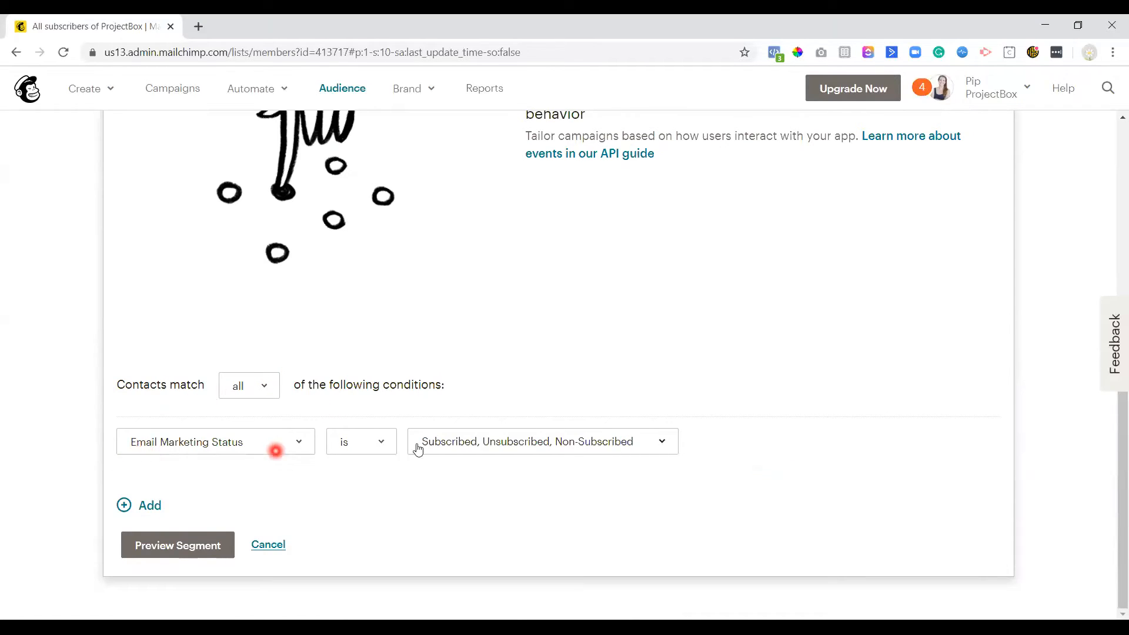
click(543, 441)
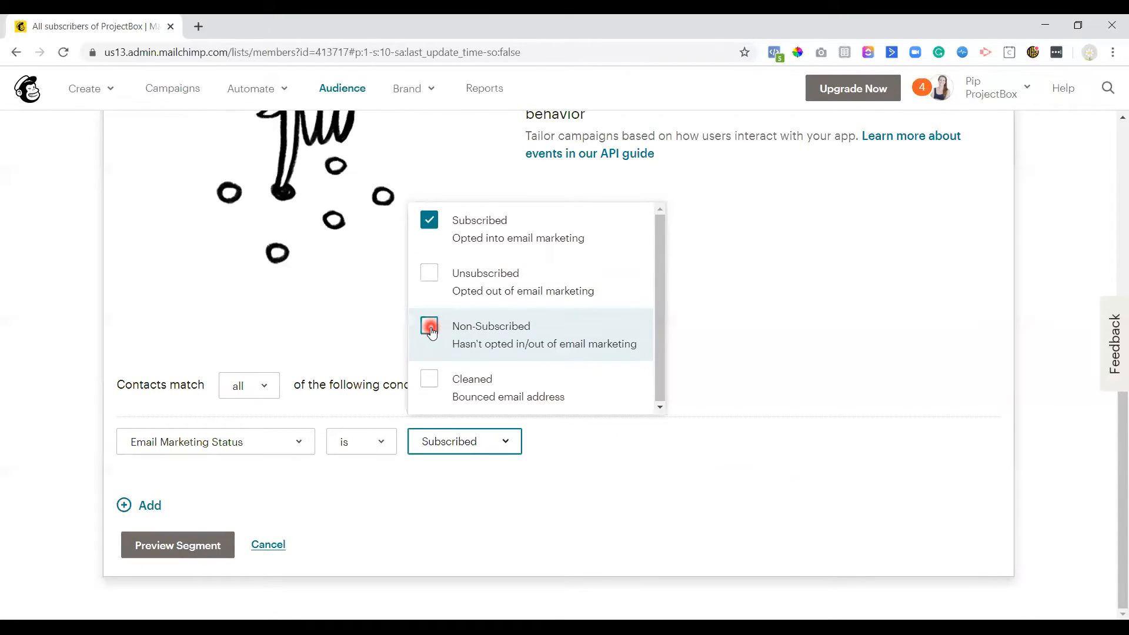
click(428, 326)
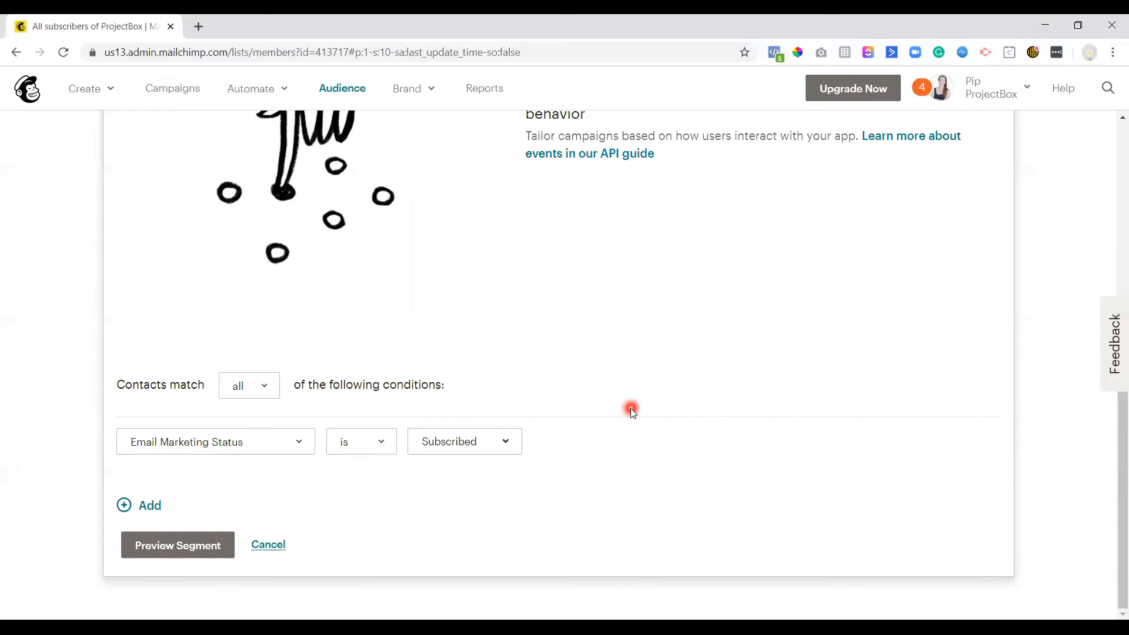
Add a second condition requiring a two-star Contact Rating.
click(139, 505)
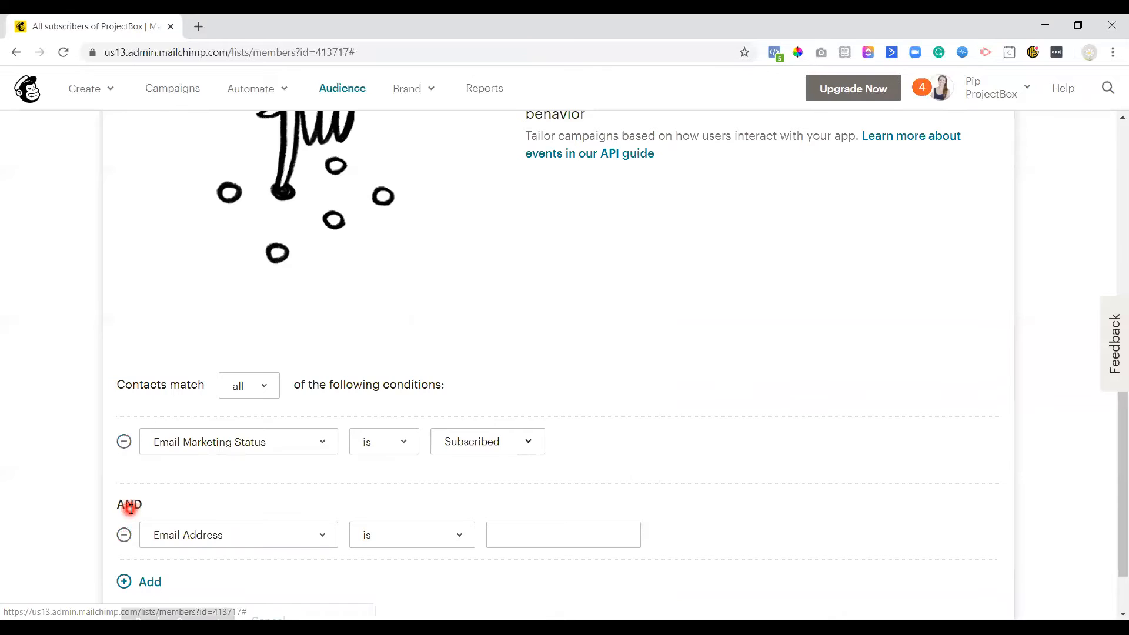
click(237, 534)
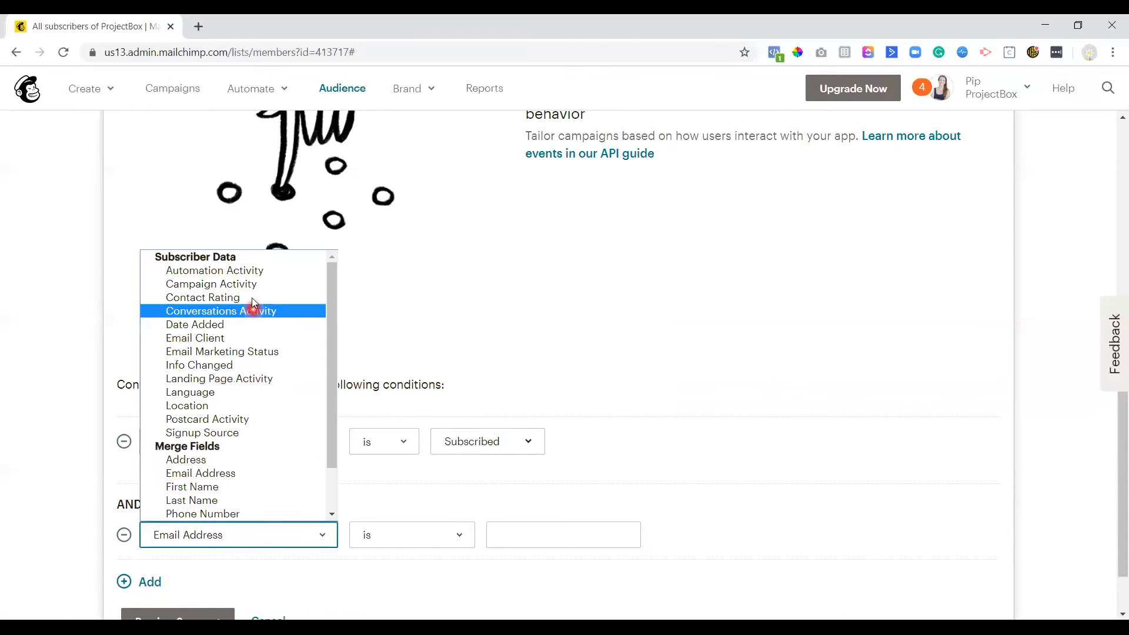
click(204, 297)
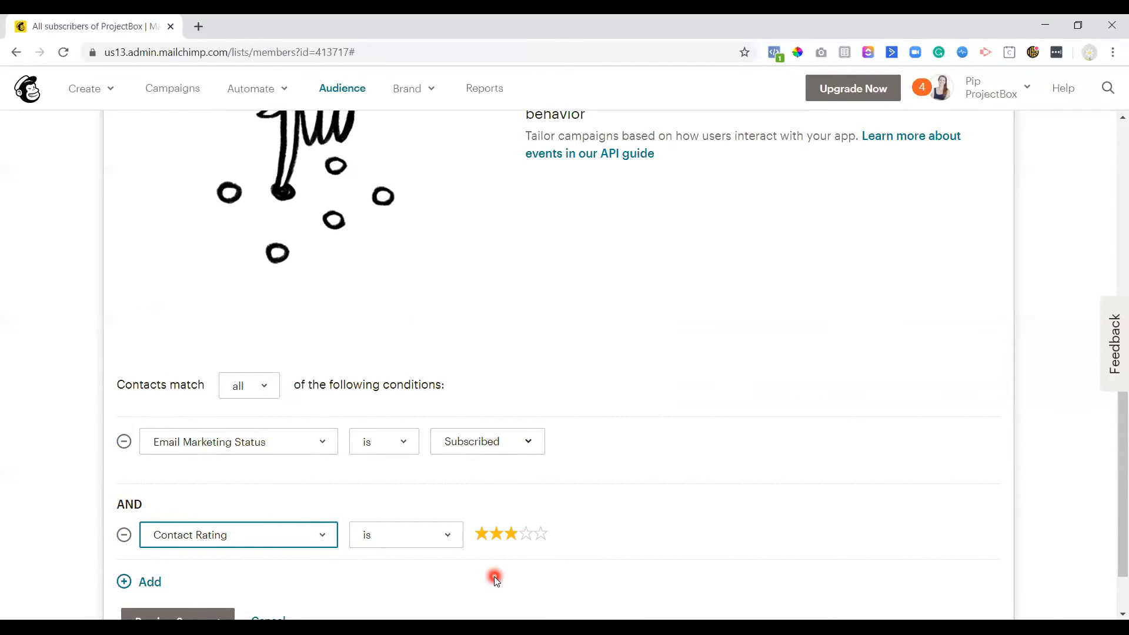
click(491, 533)
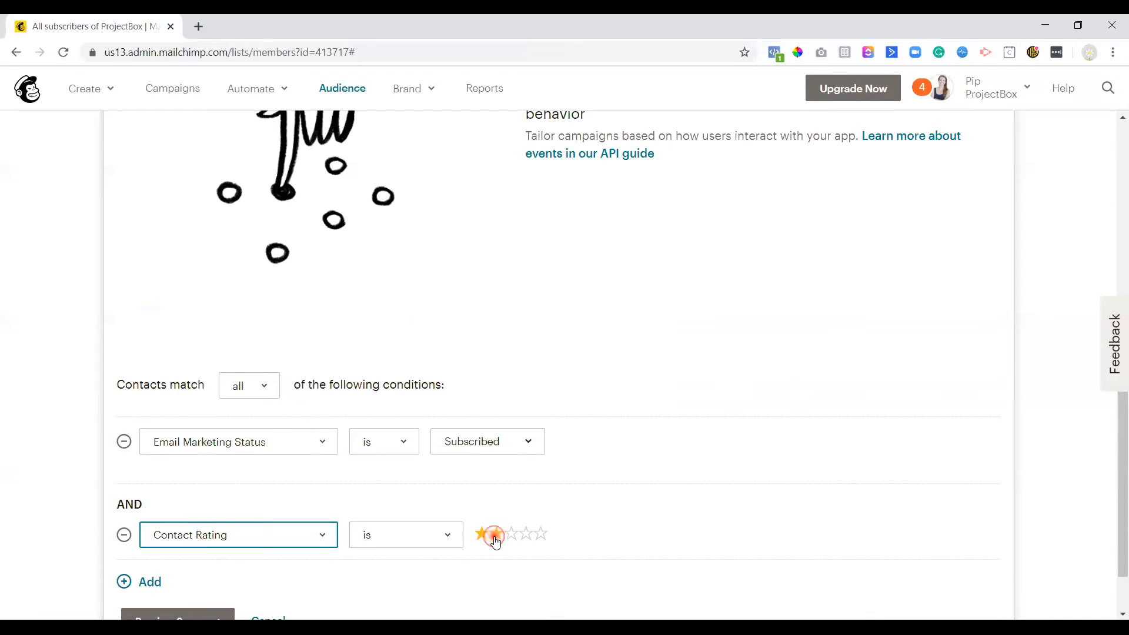
click(495, 534)
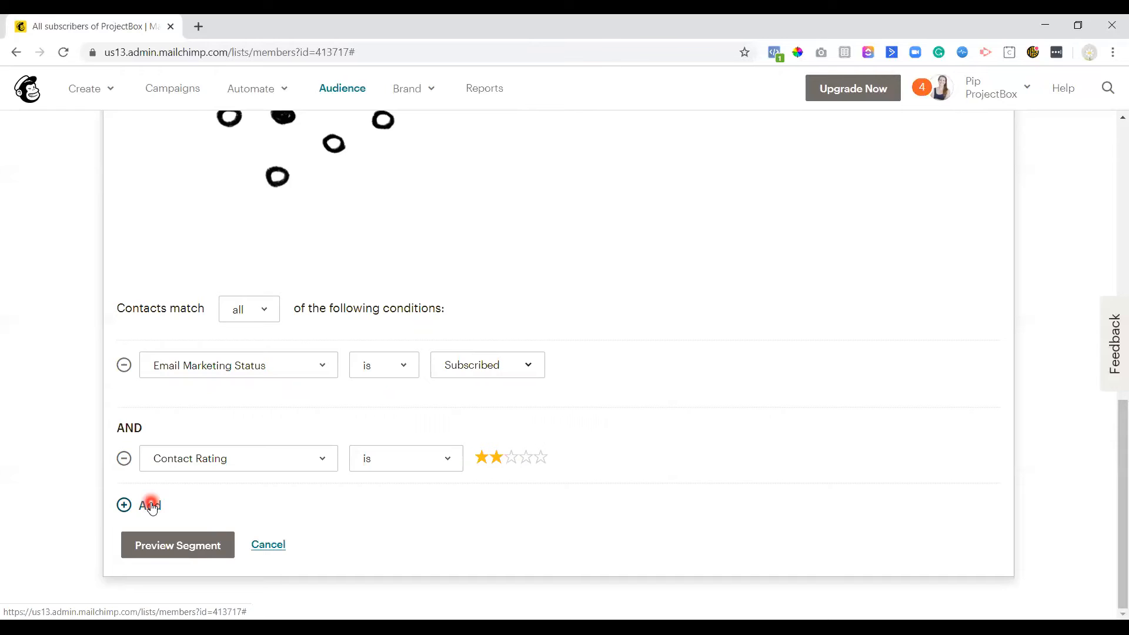
Add a third condition: Date Added is before 10/1/2019.
click(149, 505)
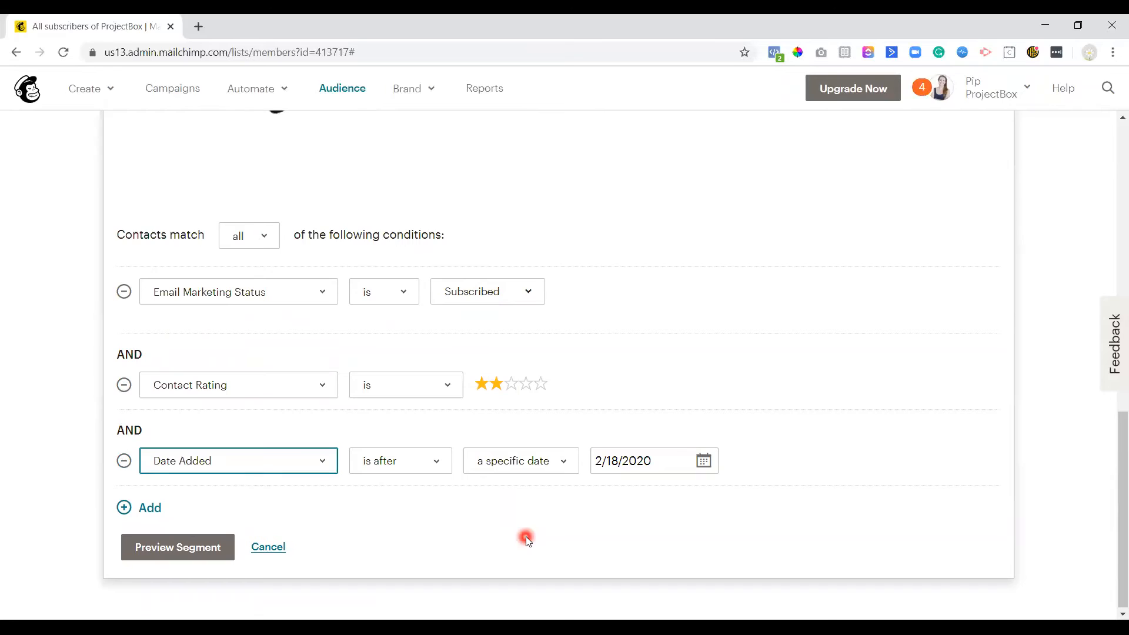
click(400, 461)
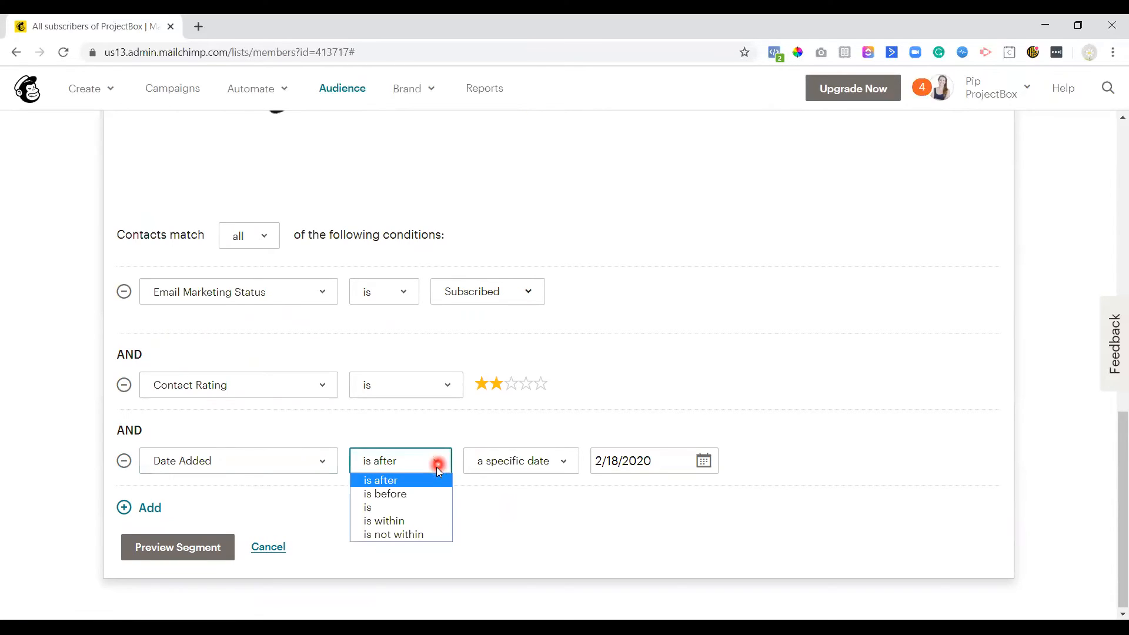
click(385, 494)
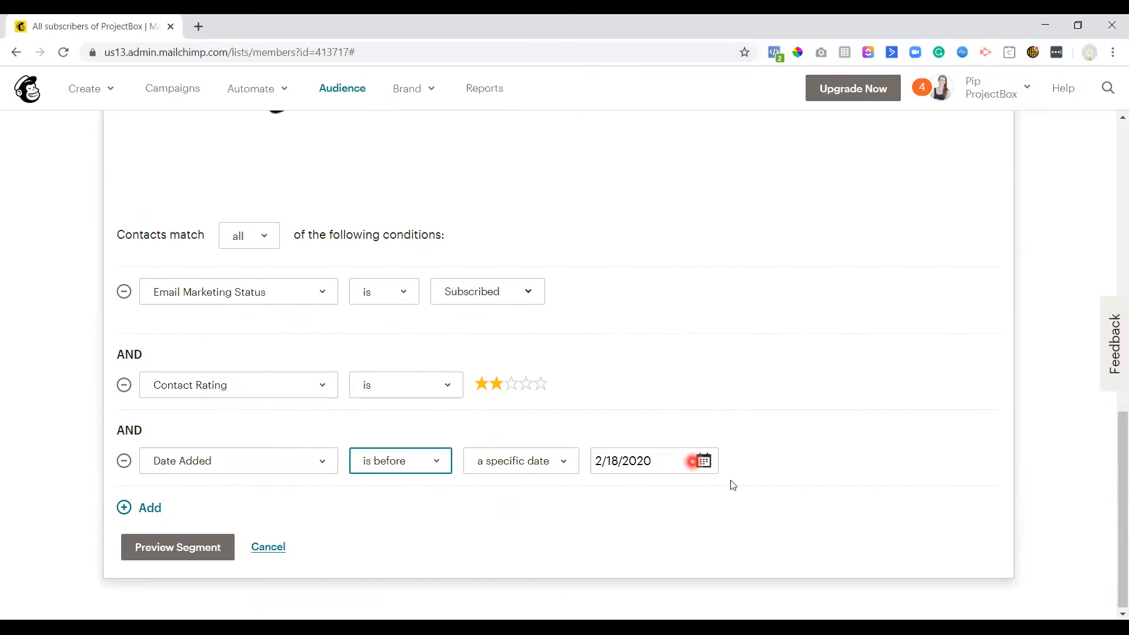
click(704, 460)
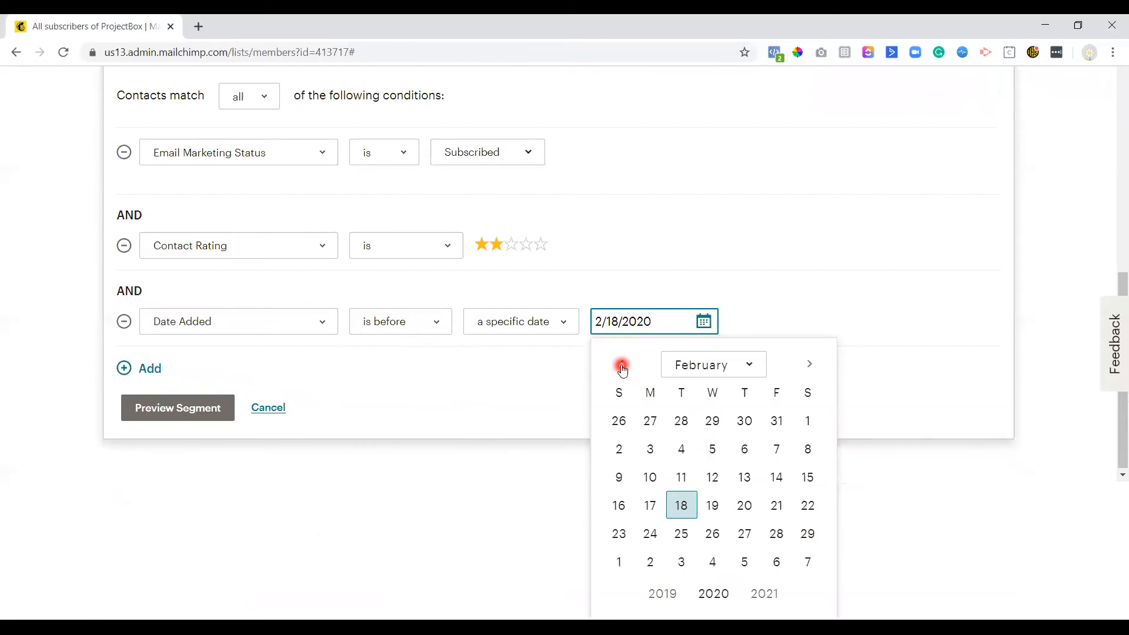
click(620, 363)
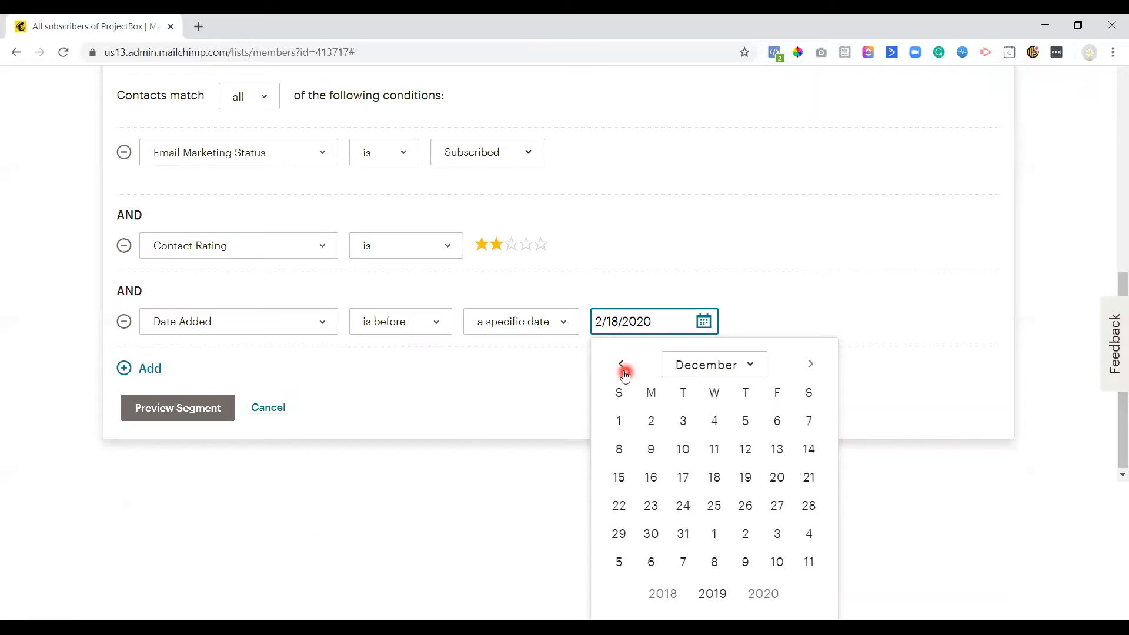
click(621, 364)
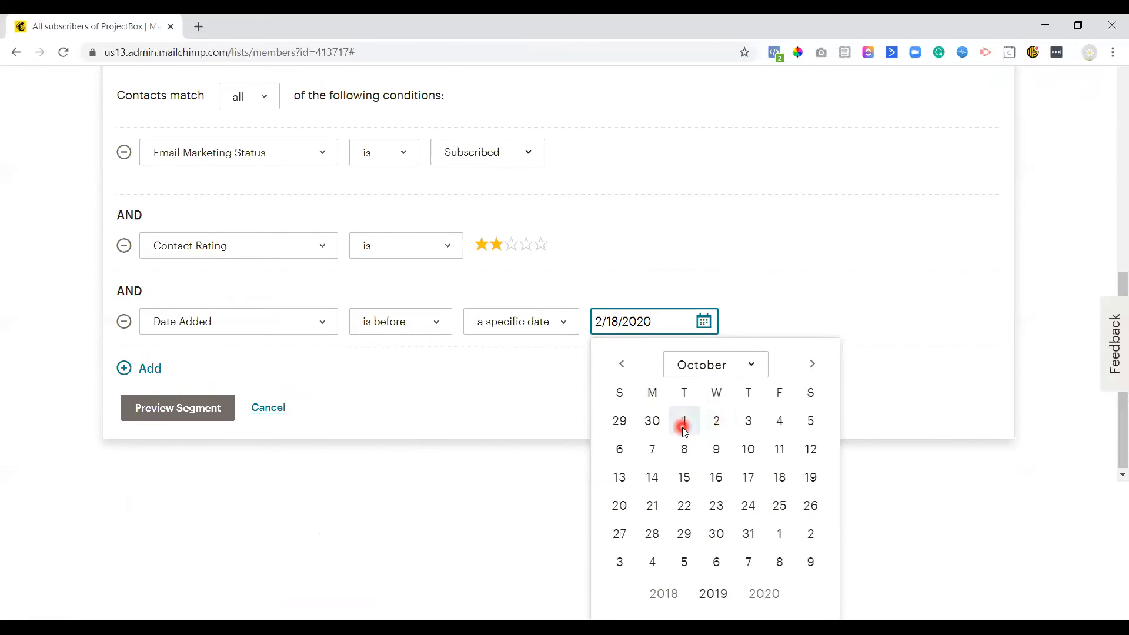
click(684, 421)
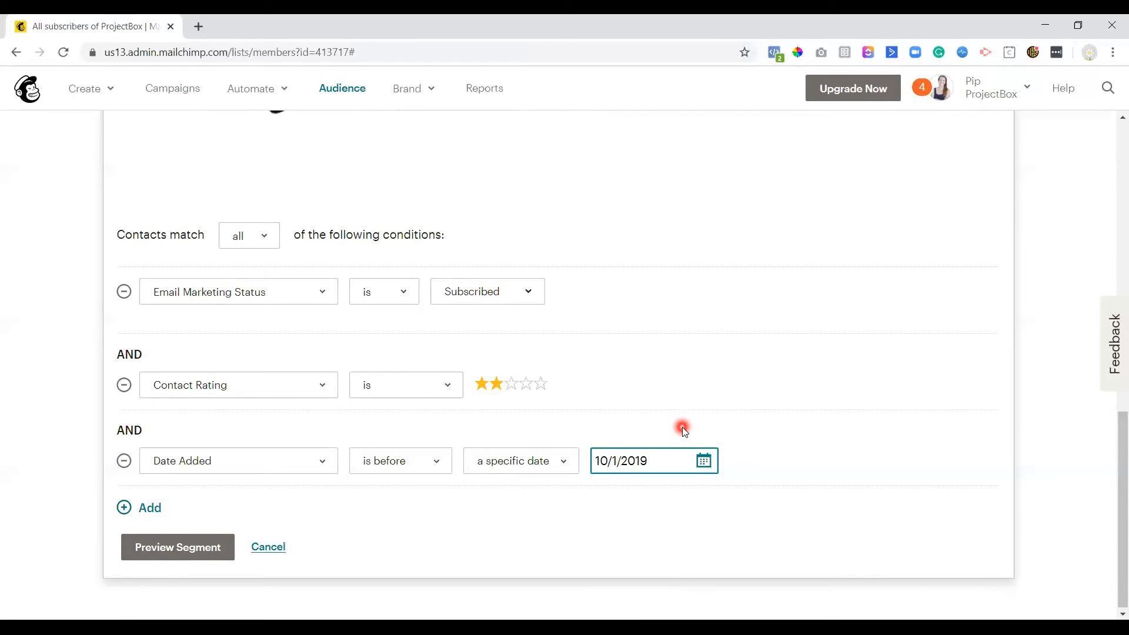
click(645, 461)
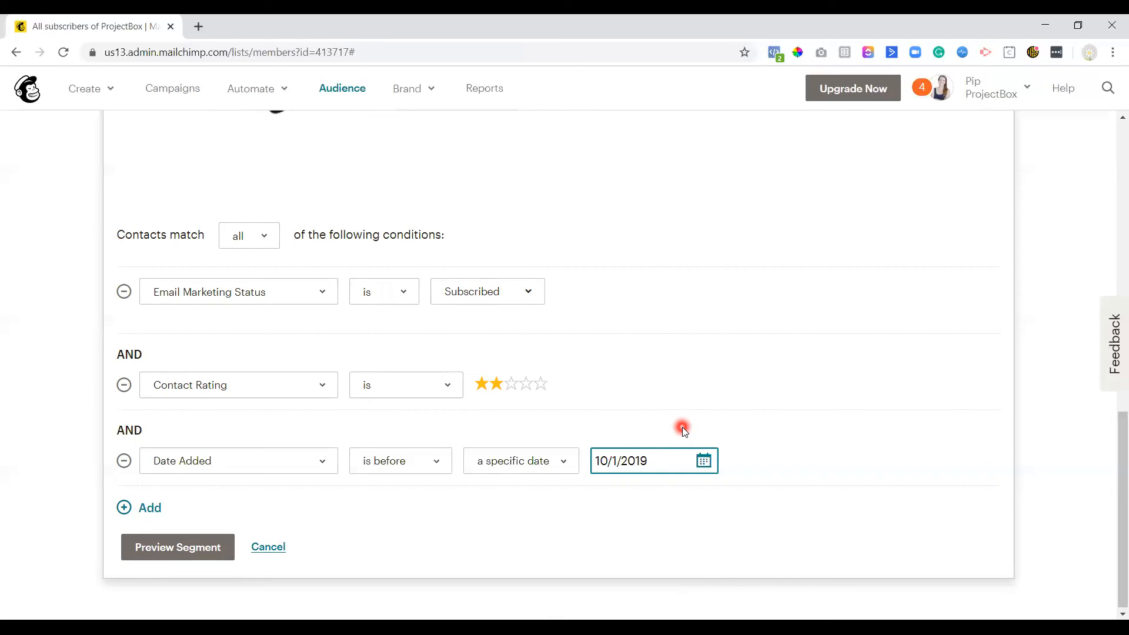
mouse_move(686, 416)
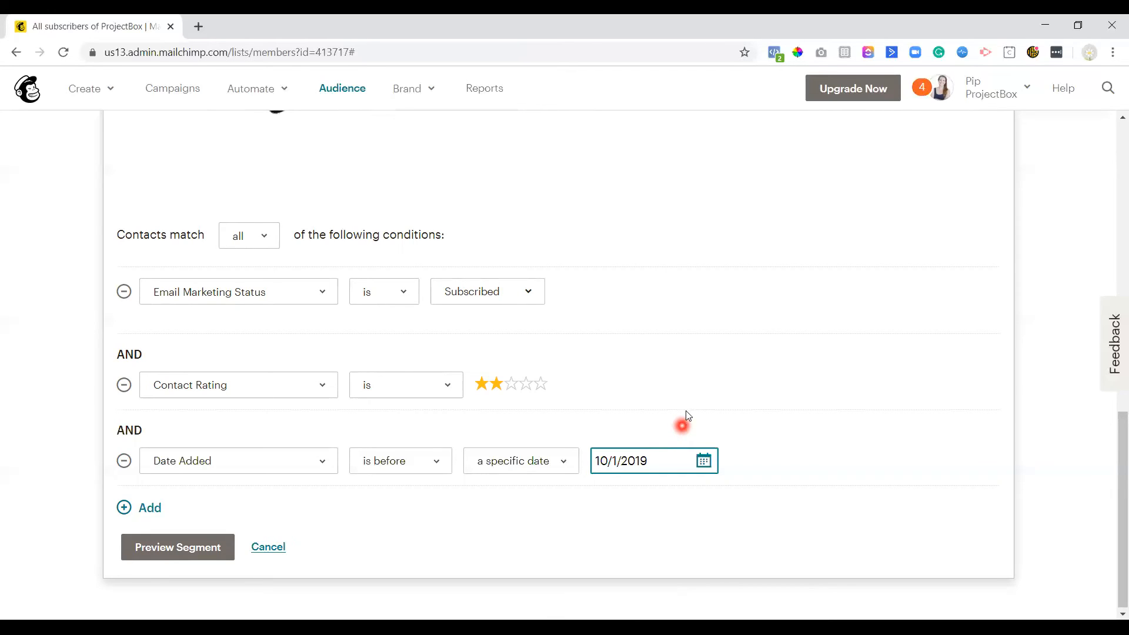
Preview the segment, showing one matching contact, and dismiss the Actions menu unused.
click(177, 547)
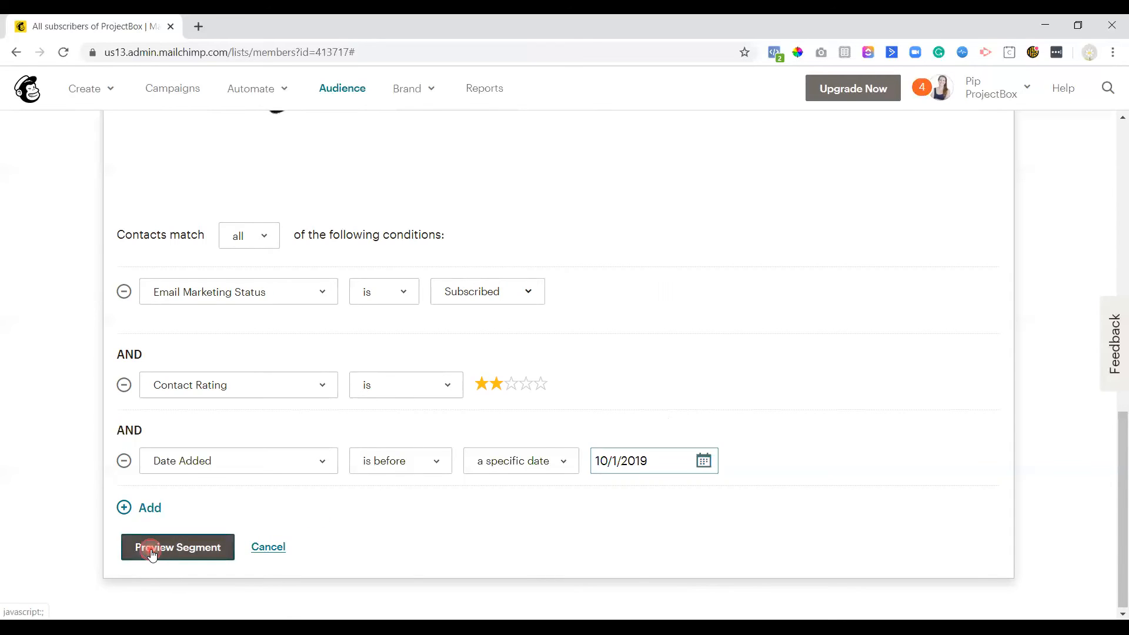
click(178, 547)
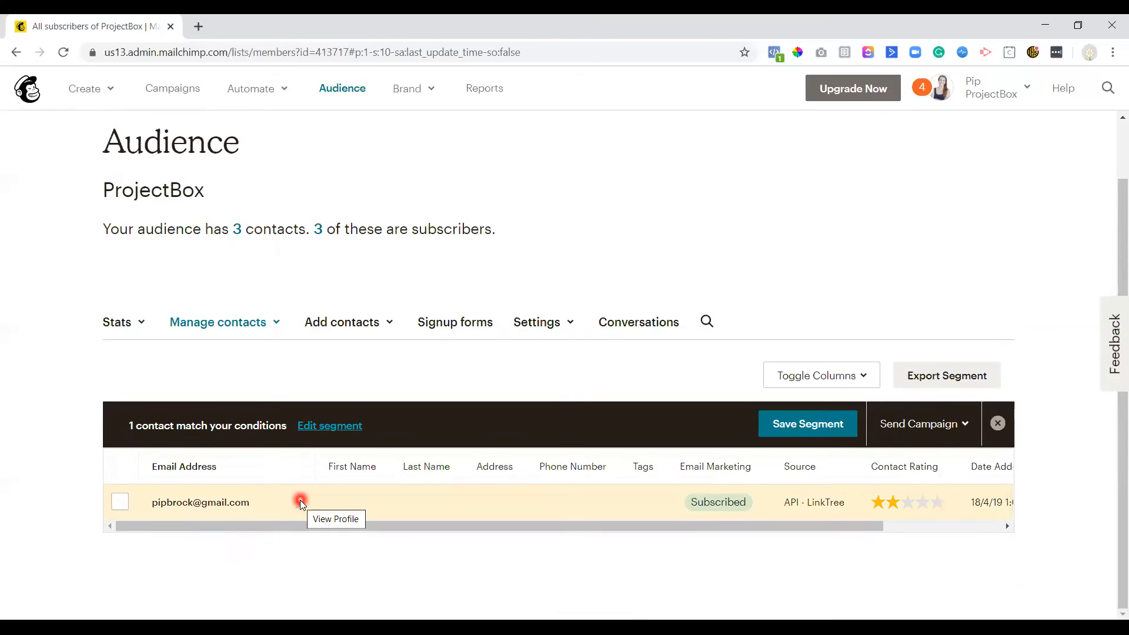
mouse_move(896, 541)
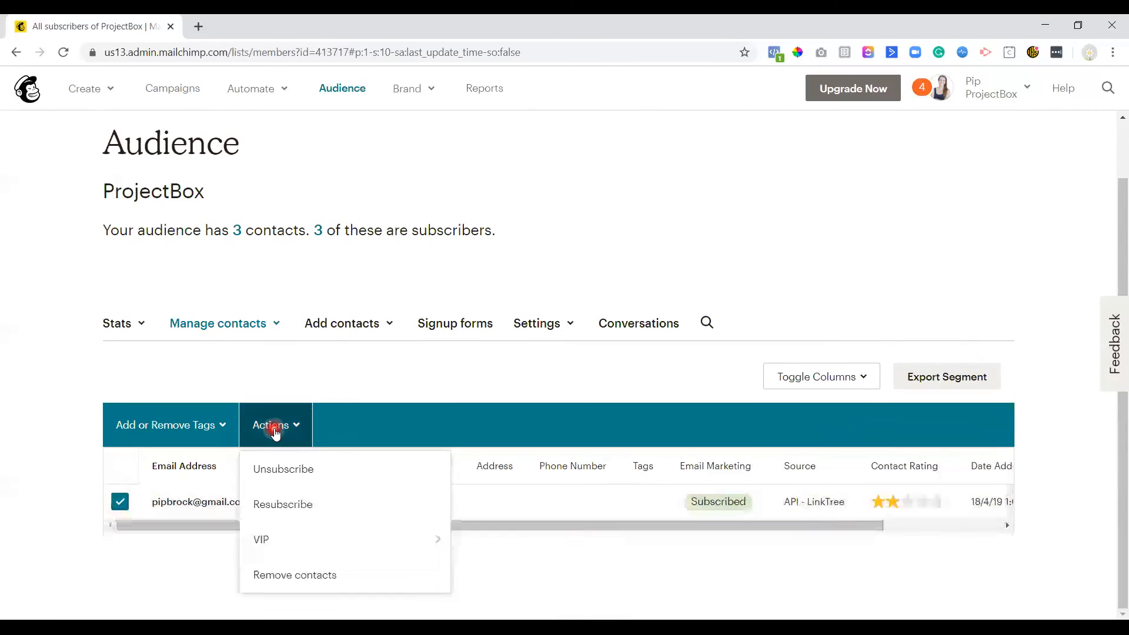
mouse_move(272, 476)
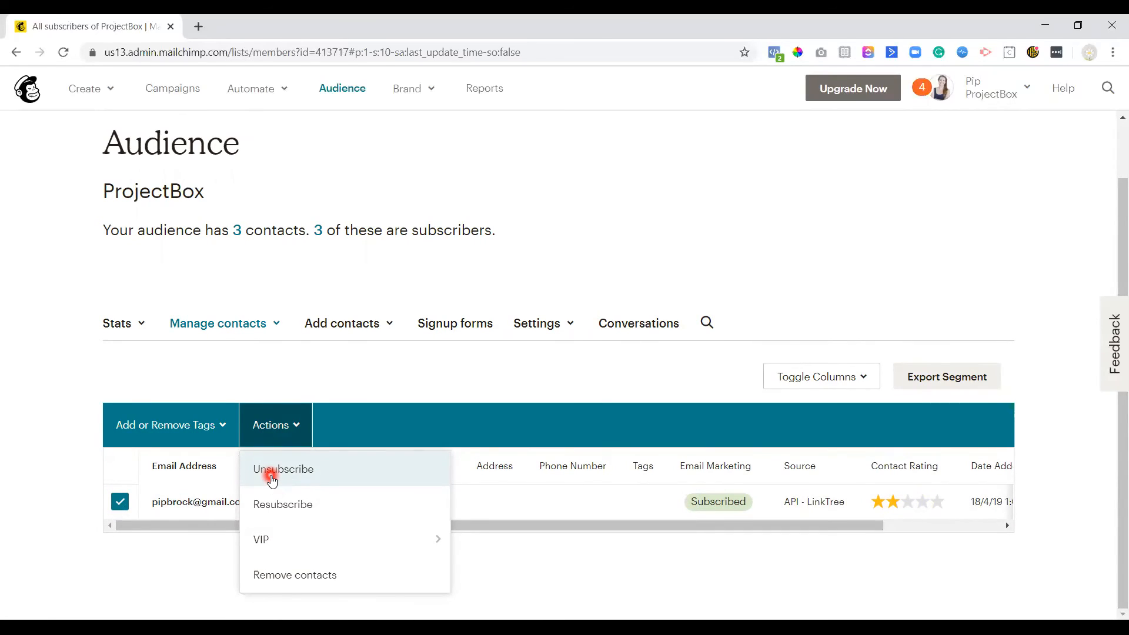
click(465, 367)
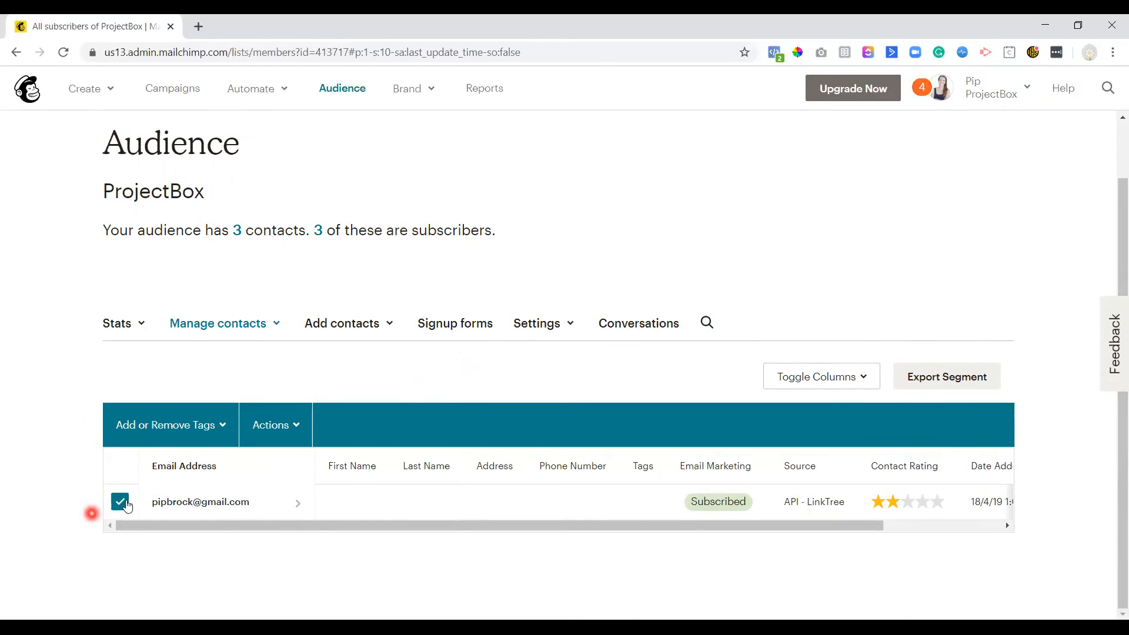
Save the segment under the suggested name Inactive Subscribers, hitting a duplicate-name error.
click(120, 502)
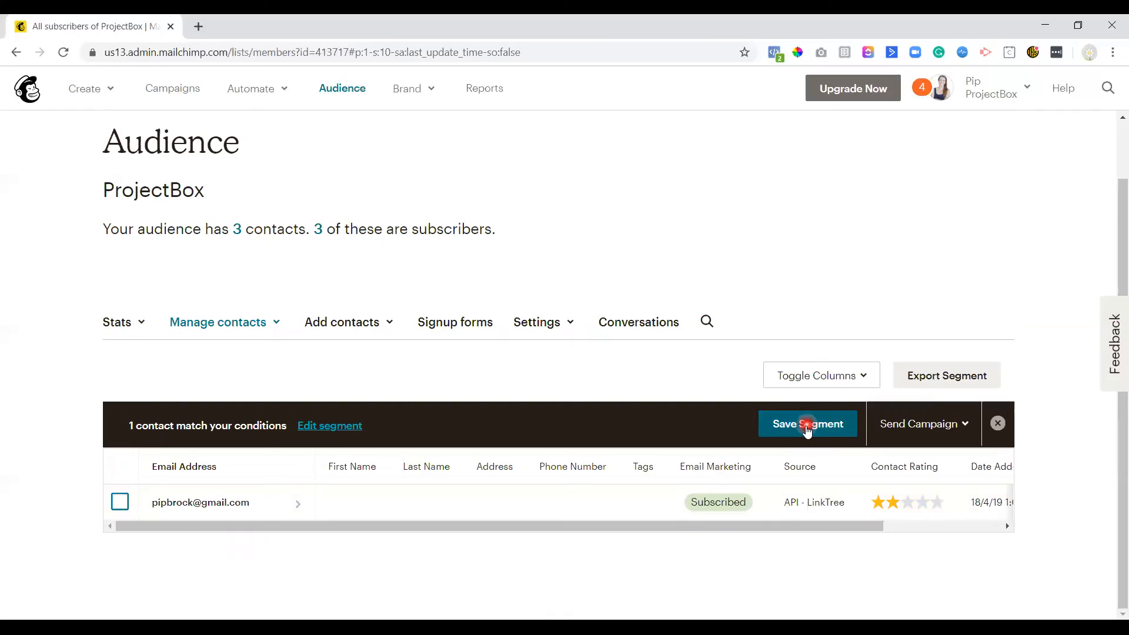
click(806, 423)
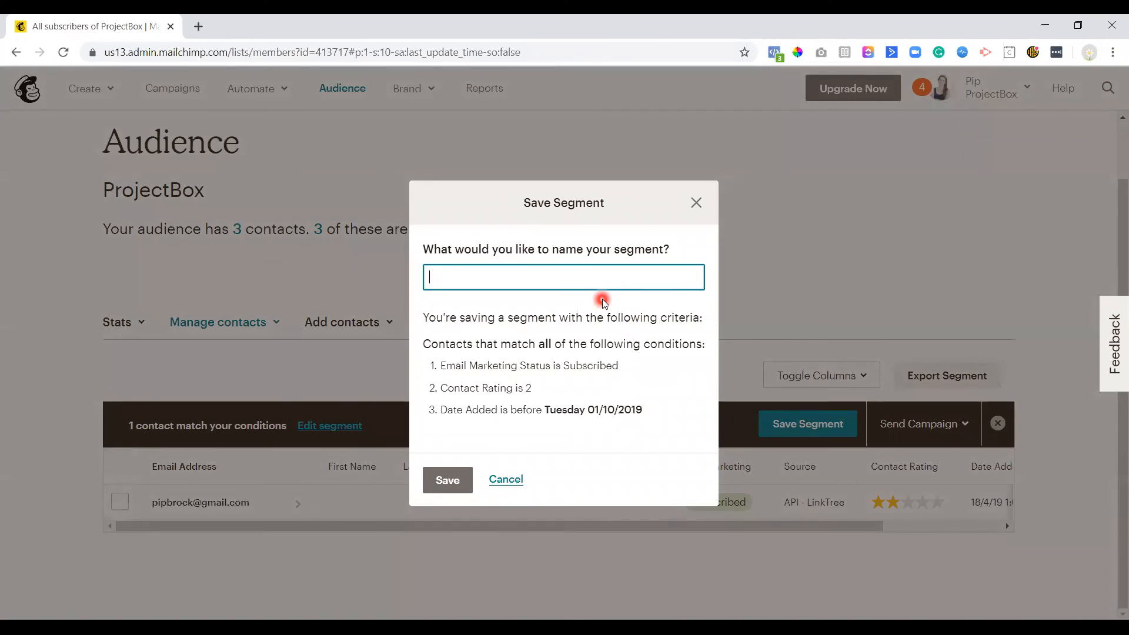
text(Inacti)
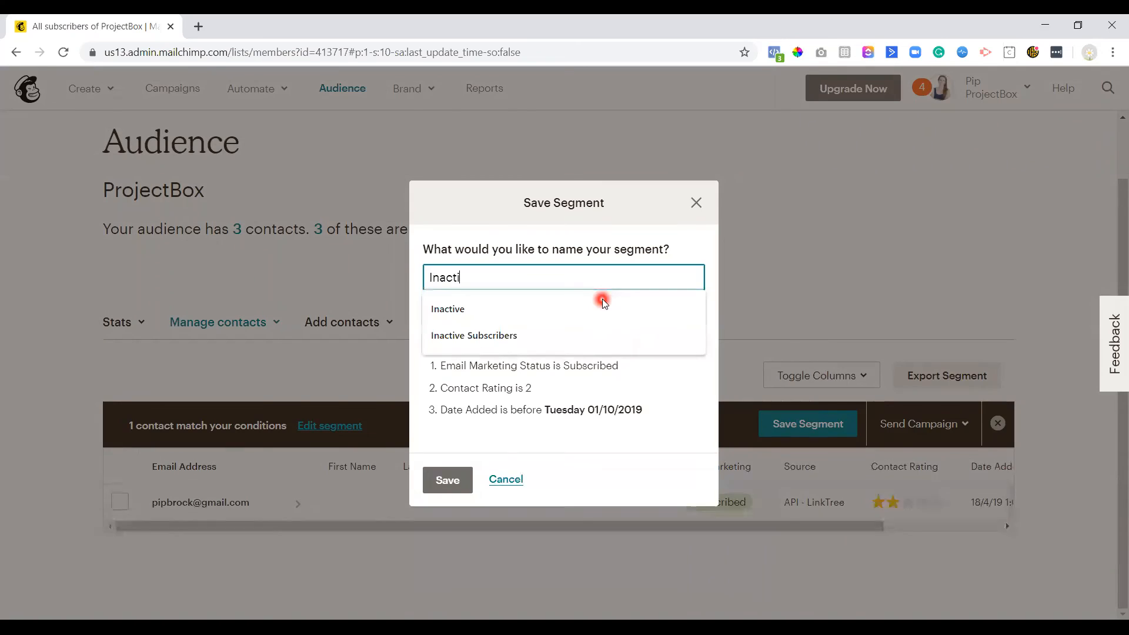
click(474, 335)
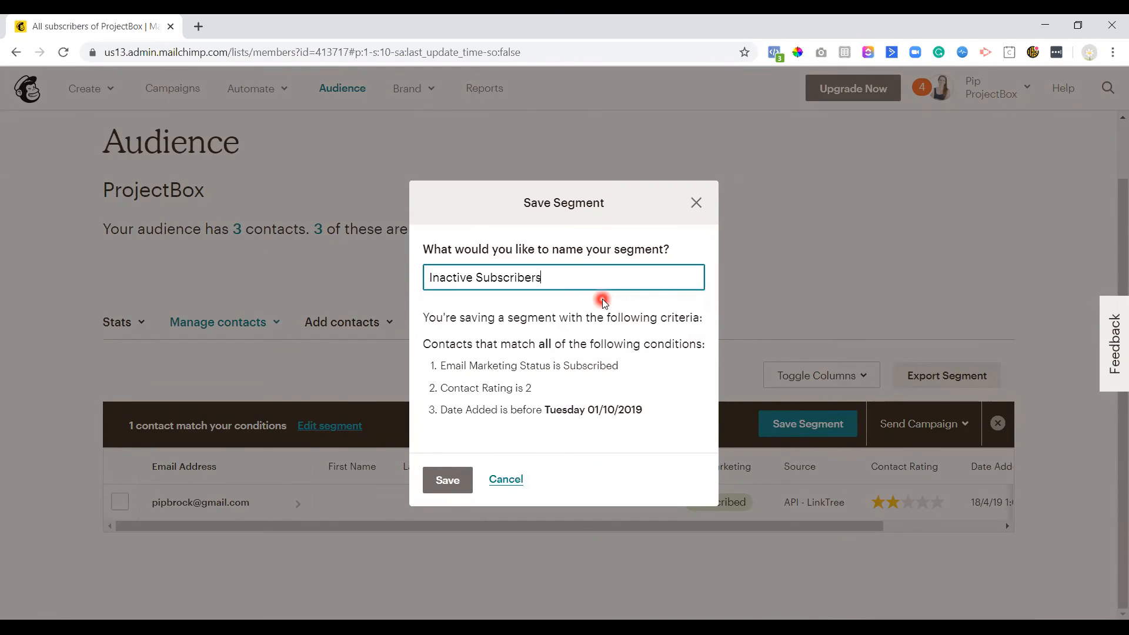
click(447, 480)
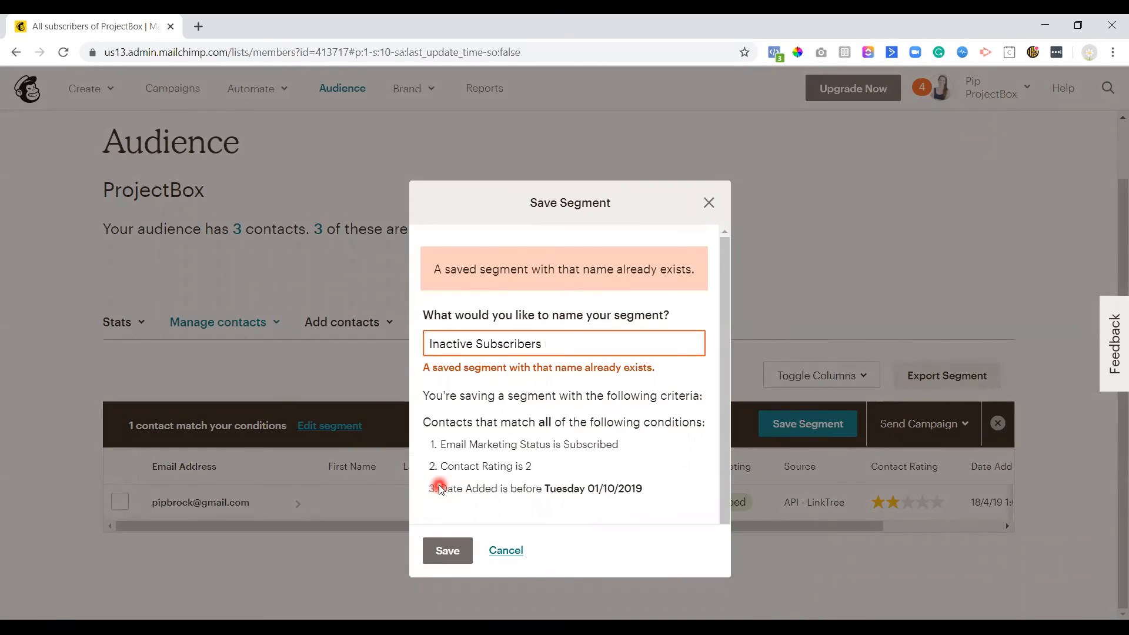
Rename it Inactive Subscribers 2 and save the segment.
text(2)
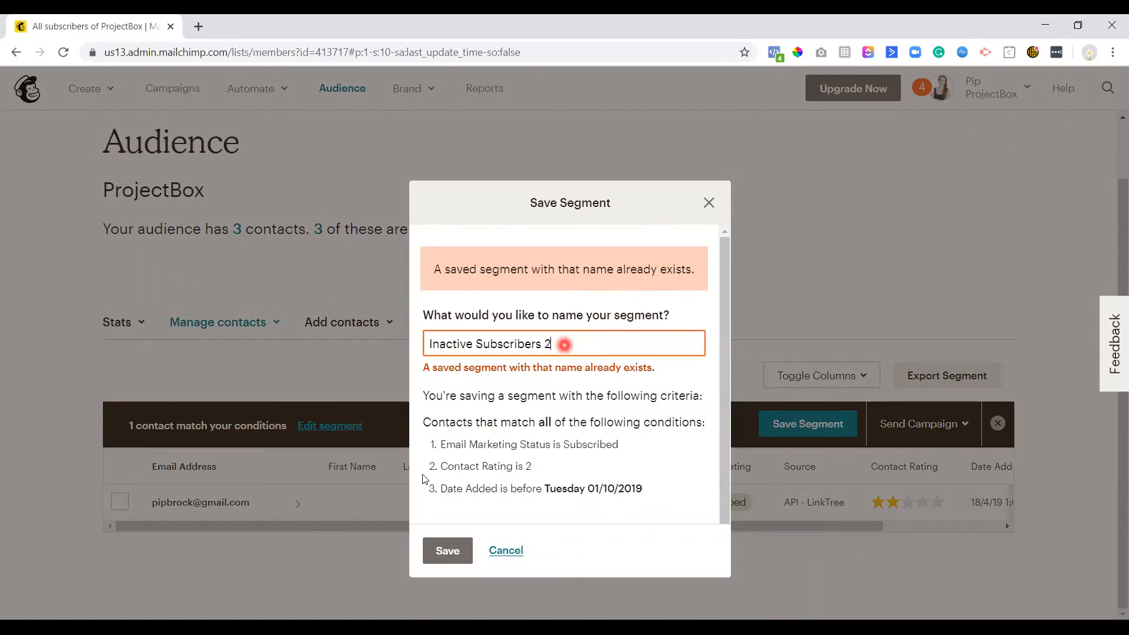
click(447, 550)
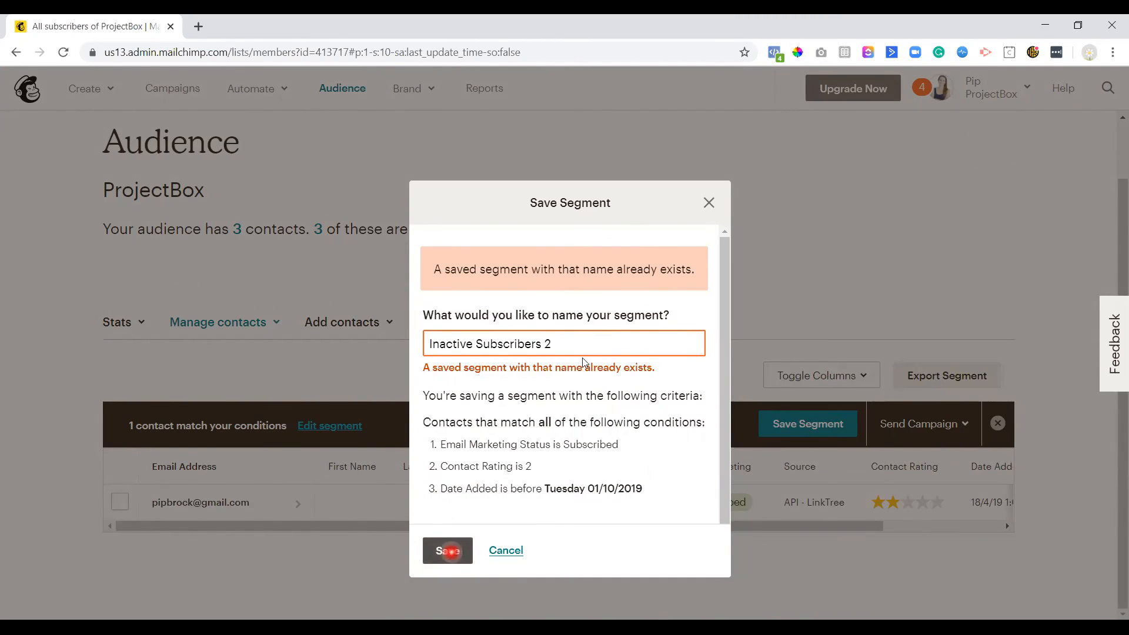
click(447, 550)
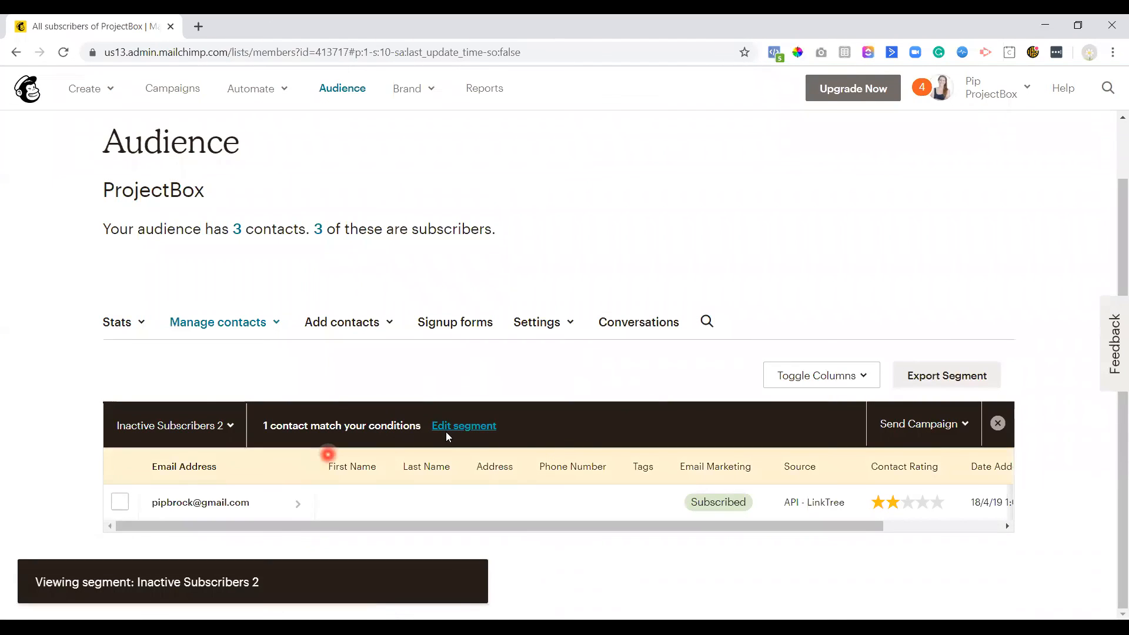
Reload the saved Inactive Subscribers 2 segment and reopen its three conditions for editing.
click(997, 424)
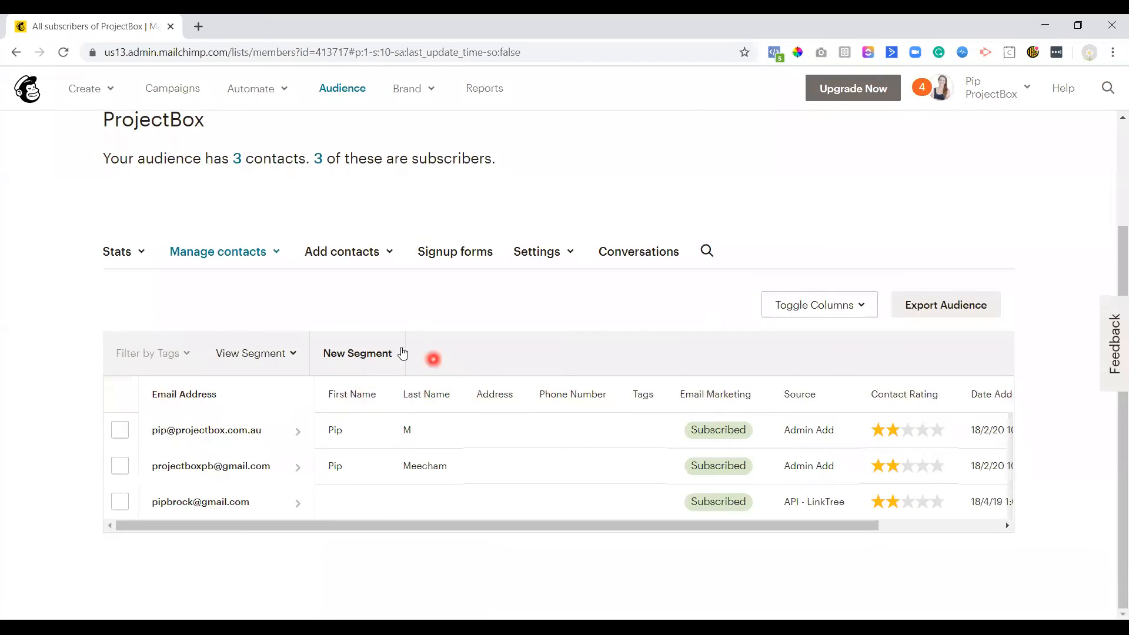
click(250, 353)
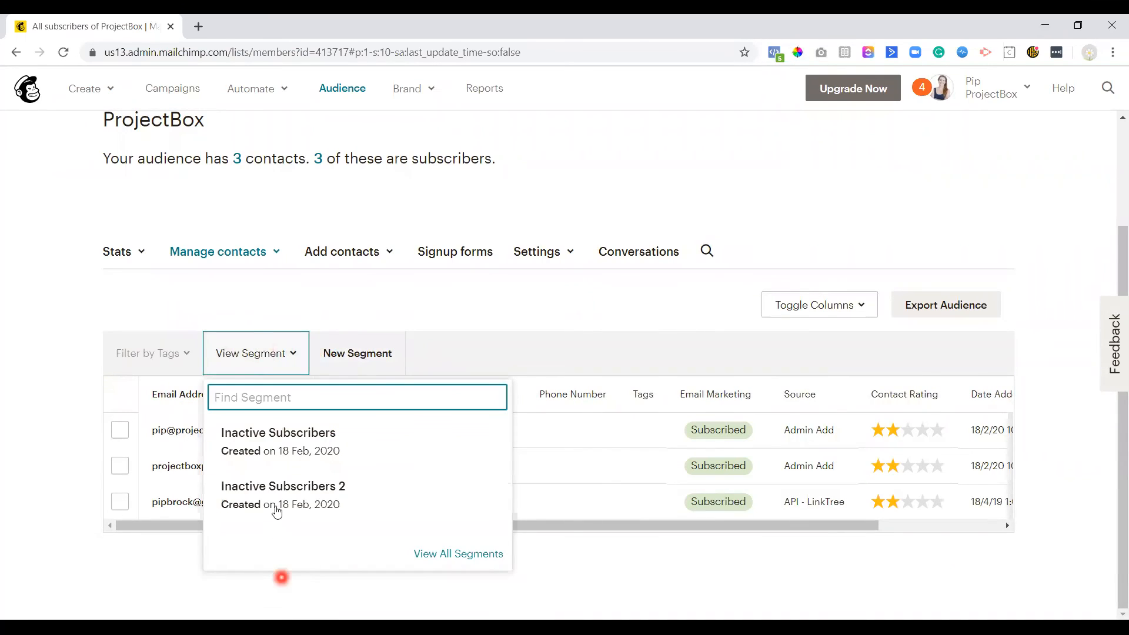
click(284, 486)
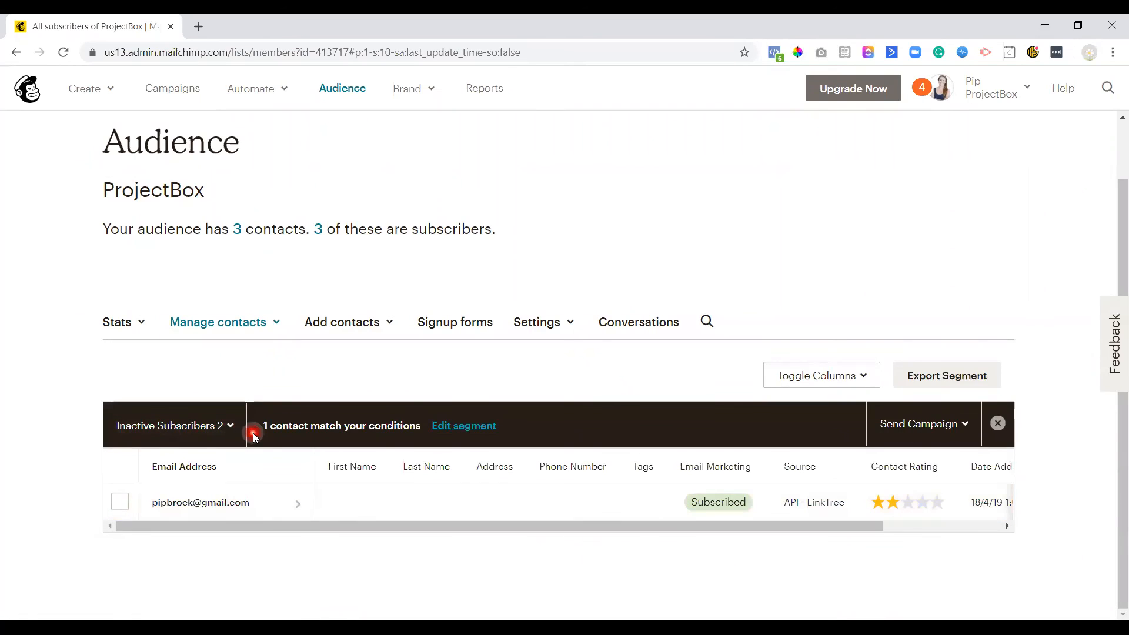
mouse_move(488, 433)
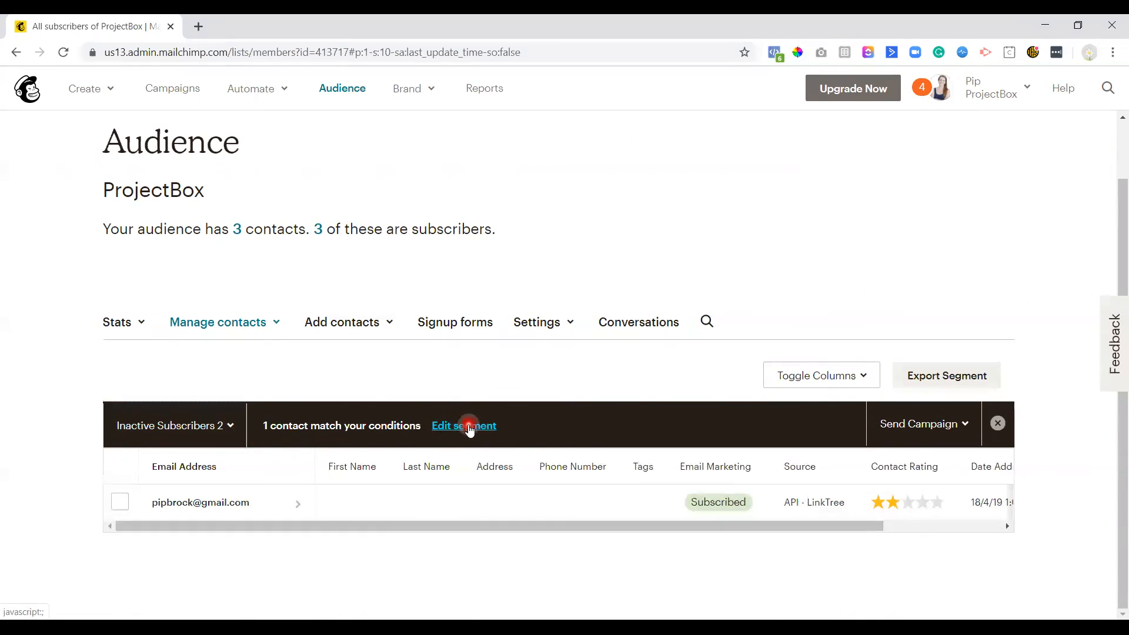
click(463, 426)
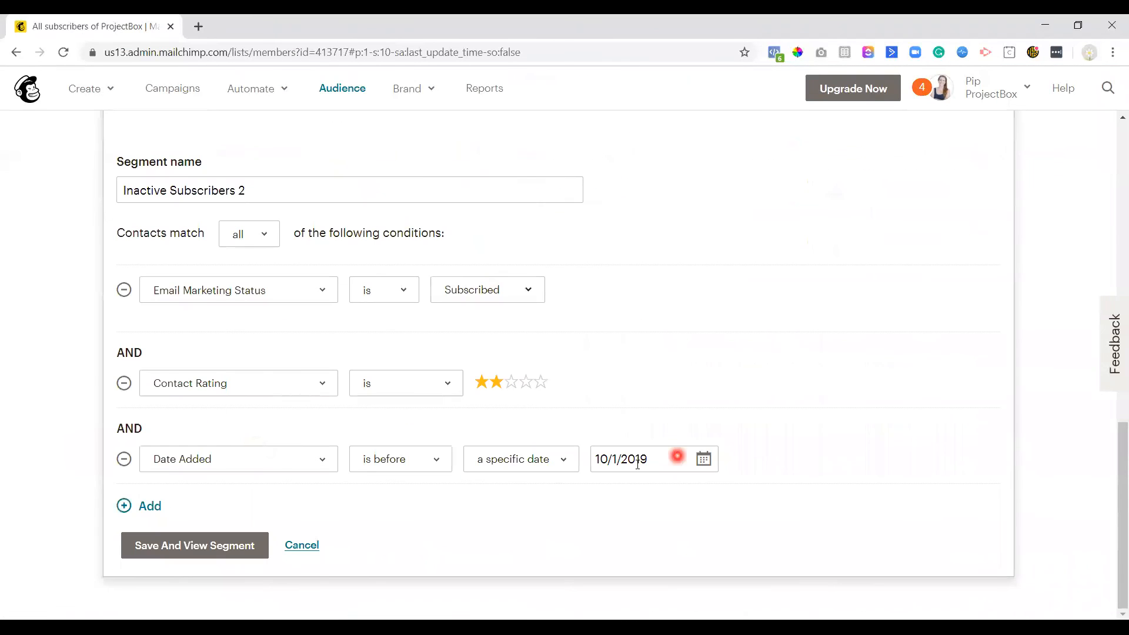